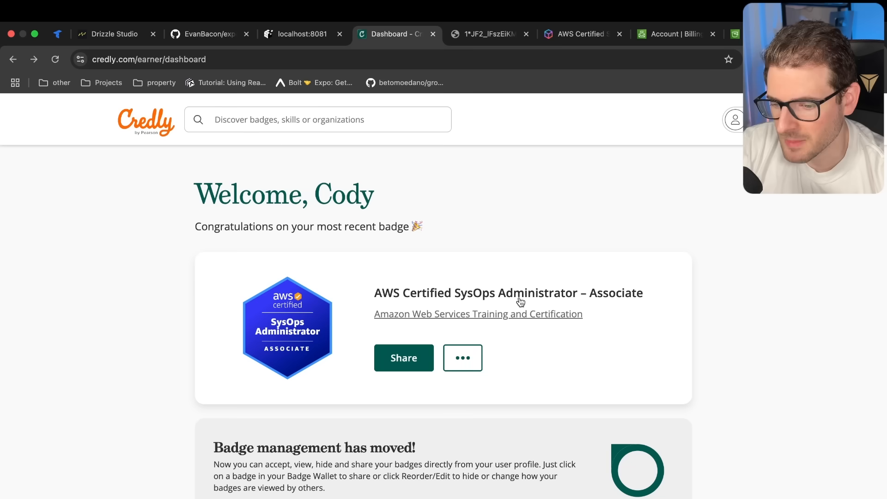
{"action": "mouse_move", "coordinate": [493, 240]}
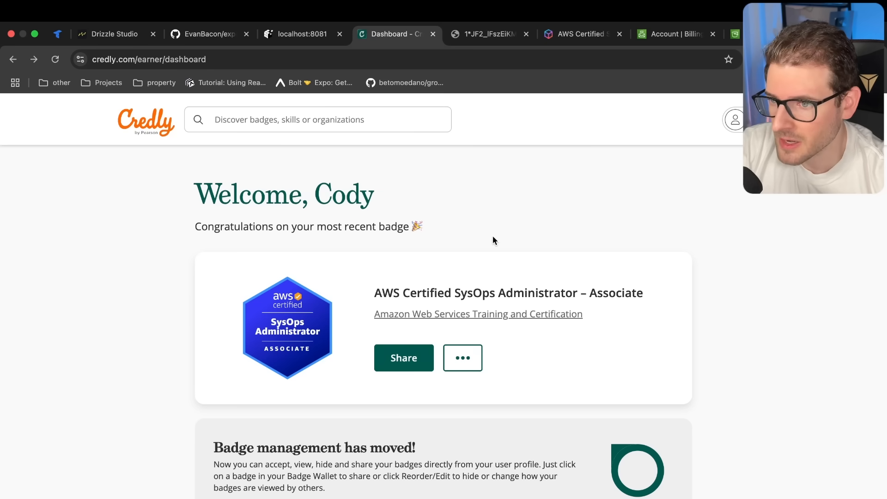
Step: Review the certification paths chart from Architecture through Data Analytics, Development and Operations roles
{"action": "left_click", "coordinate": [487, 34]}
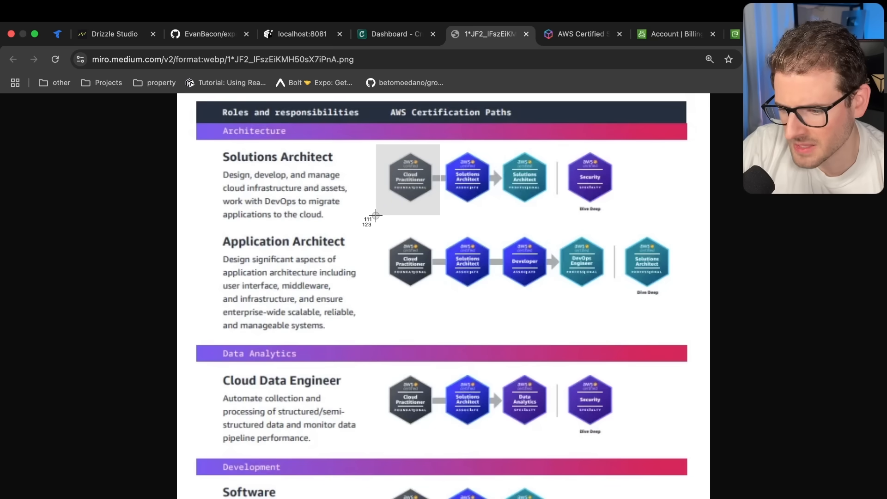
{"action": "mouse_move", "coordinate": [386, 202]}
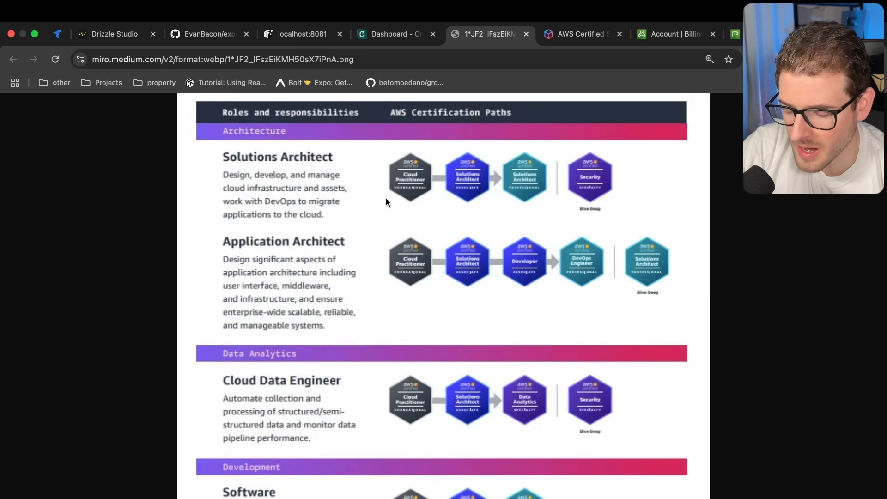
{"action": "mouse_move", "coordinate": [409, 188]}
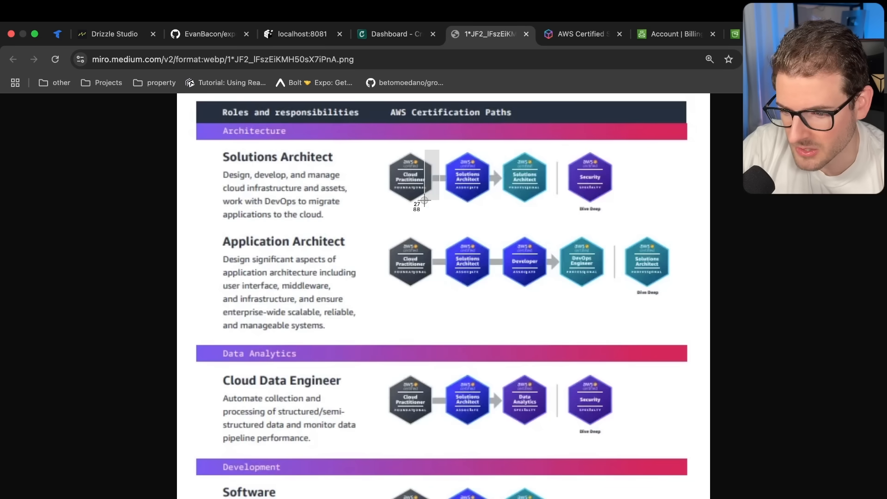
{"action": "mouse_move", "coordinate": [507, 216]}
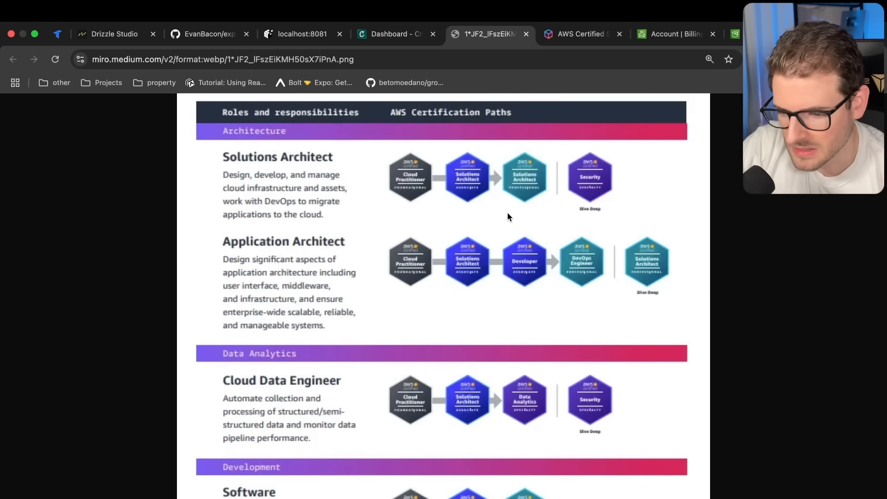
{"action": "mouse_move", "coordinate": [388, 214]}
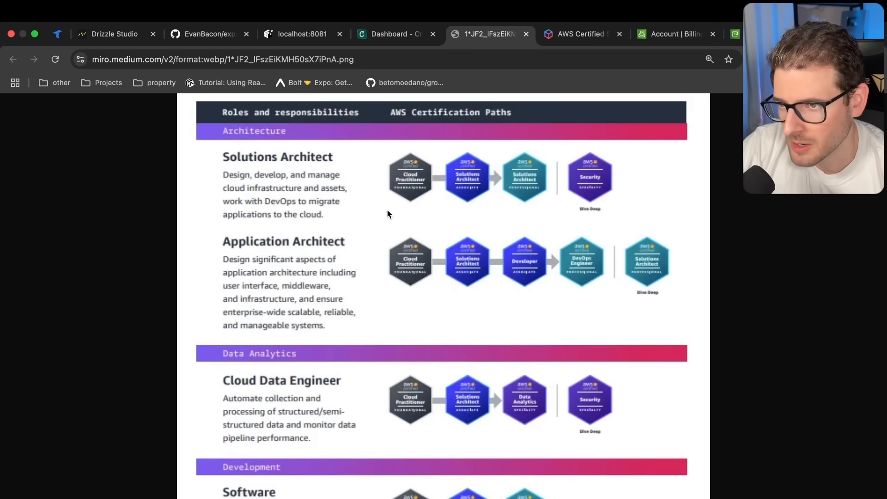
{"action": "mouse_move", "coordinate": [318, 178]}
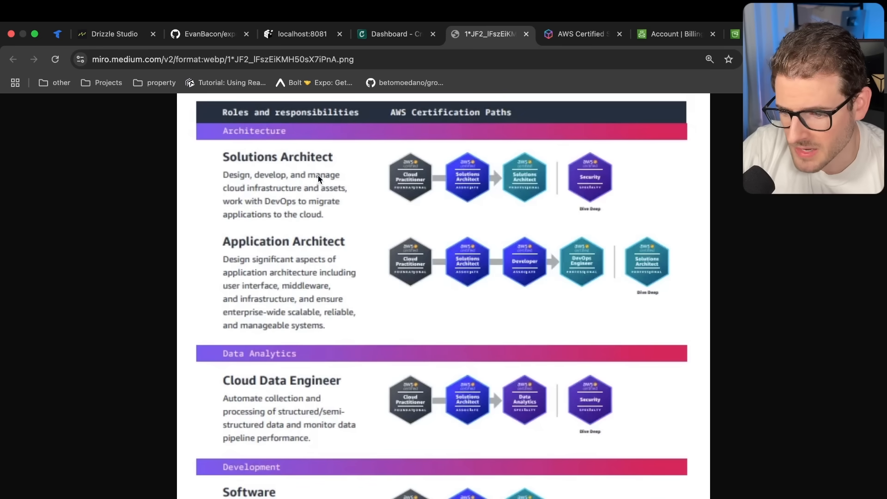
{"action": "scroll", "scroll_direction": "down", "scroll_amount": 3}
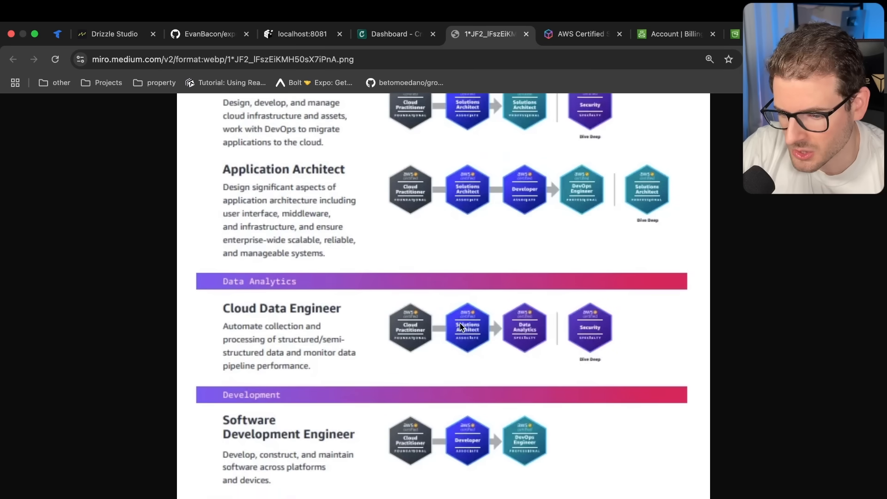
{"action": "scroll", "scroll_direction": "down", "scroll_amount": 3}
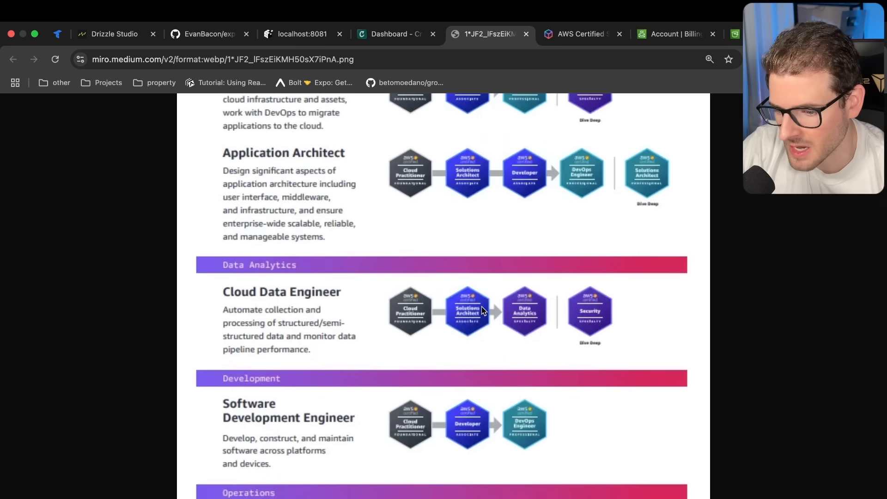
{"action": "scroll", "scroll_direction": "down", "scroll_amount": 3}
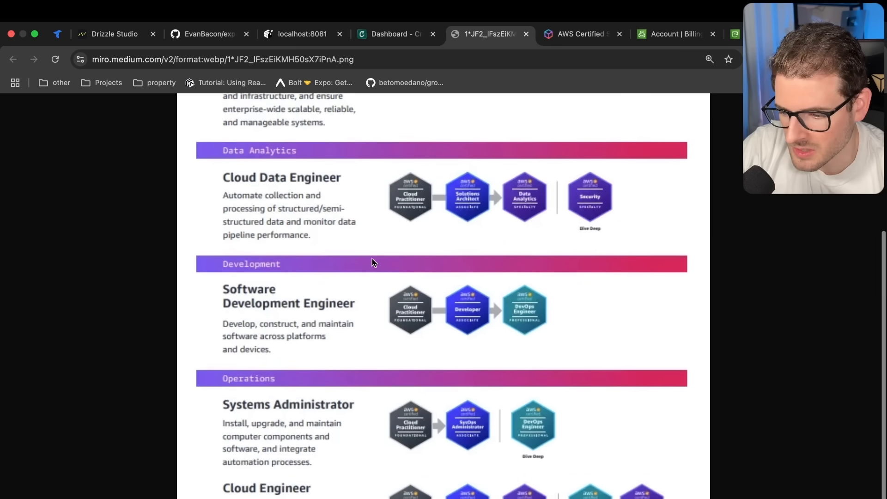
{"action": "scroll", "scroll_direction": "down", "scroll_amount": 3}
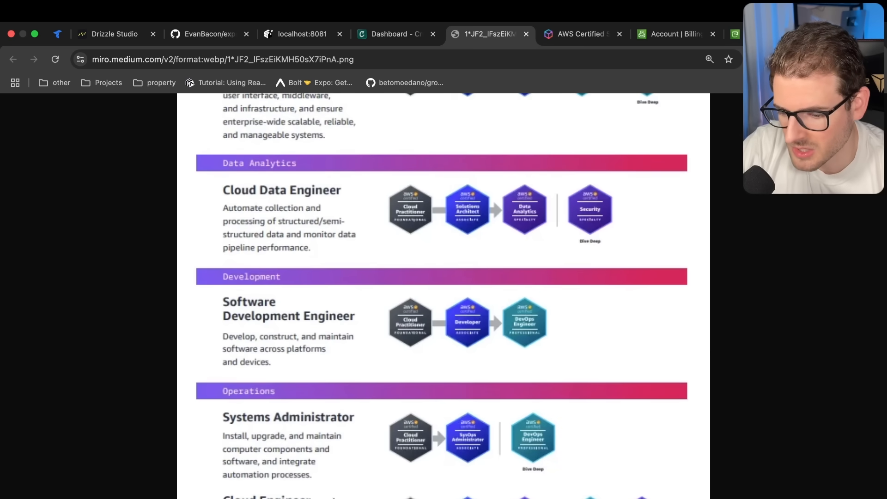
{"action": "scroll", "scroll_direction": "up", "scroll_amount": 3}
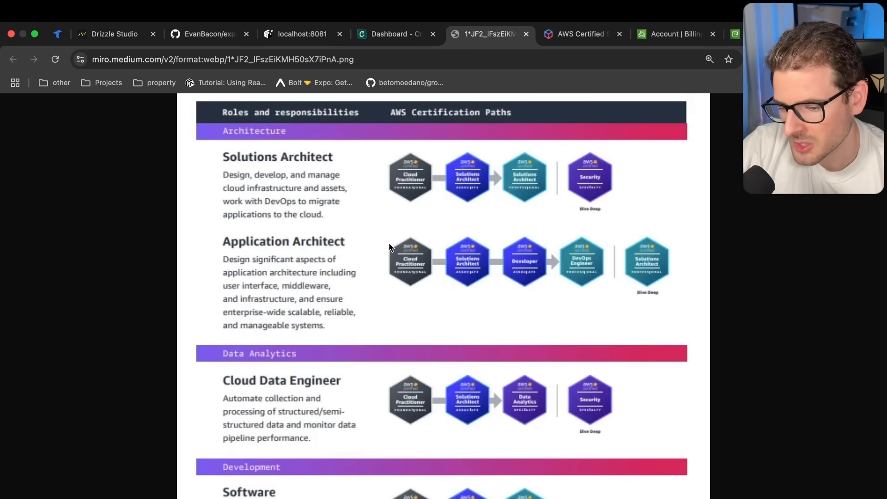
{"action": "mouse_move", "coordinate": [468, 205]}
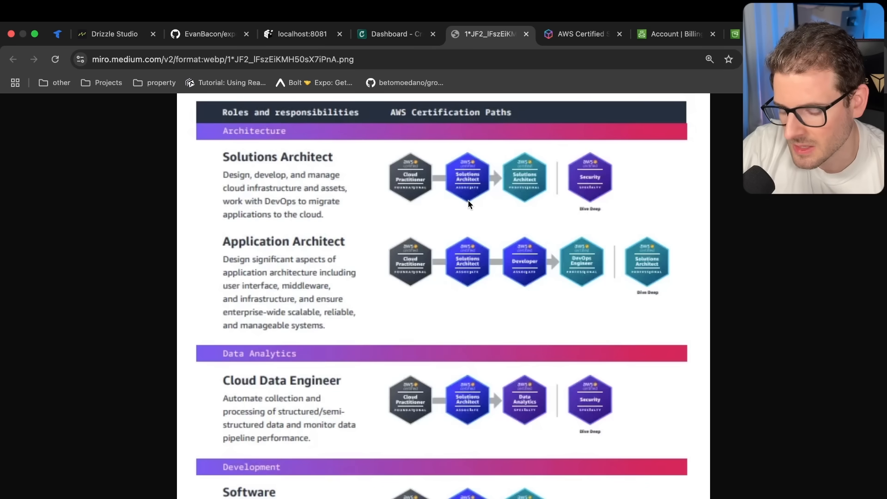
{"action": "scroll", "scroll_direction": "down", "scroll_amount": 3}
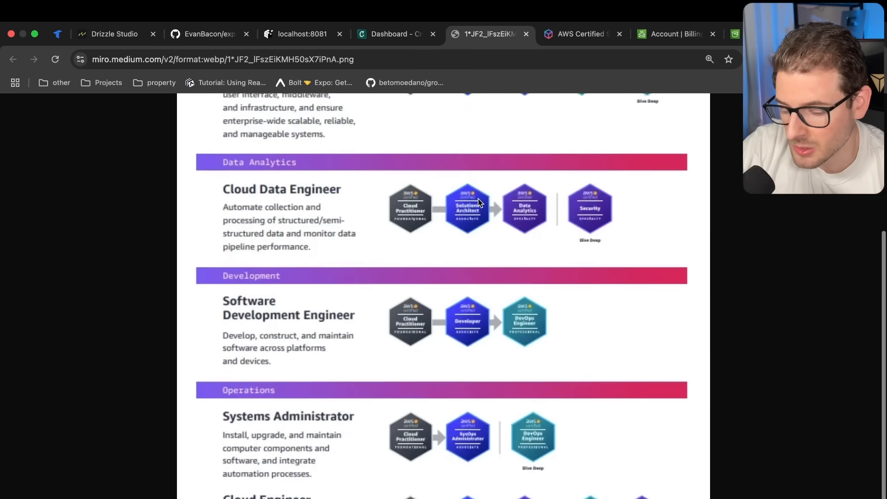
{"action": "scroll", "scroll_direction": "up", "scroll_amount": 3}
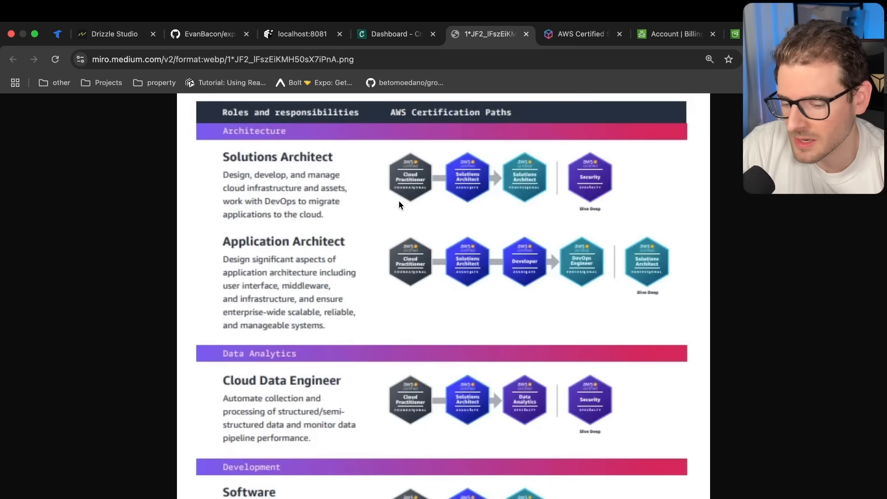
{"action": "mouse_move", "coordinate": [396, 213]}
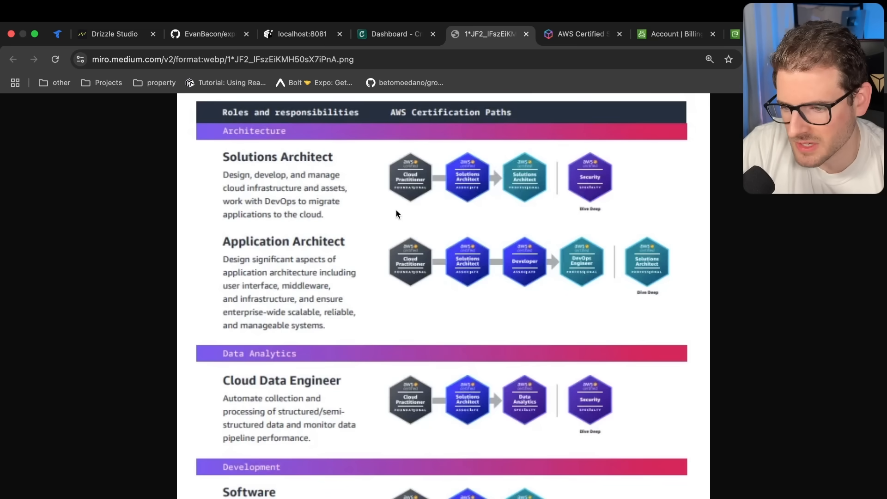
{"action": "mouse_move", "coordinate": [496, 196]}
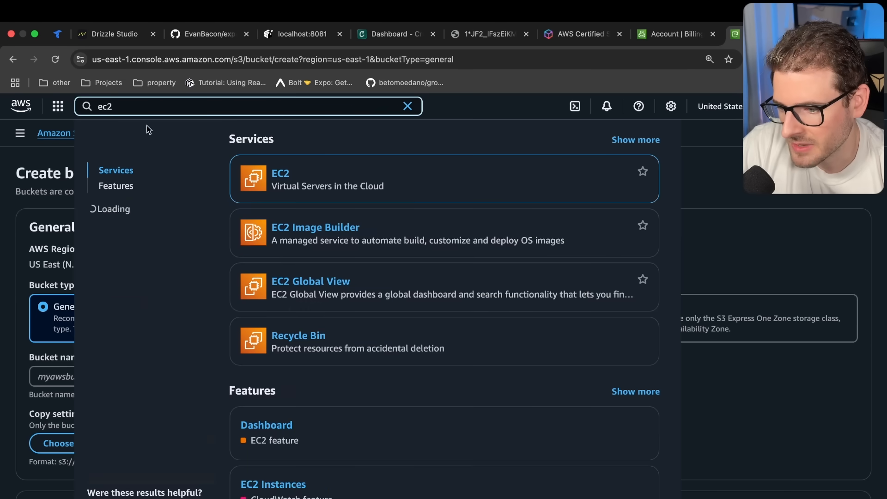
Step: Open EC2 from the search results and review its N. Virginia dashboard resources
{"action": "left_click", "coordinate": [278, 173]}
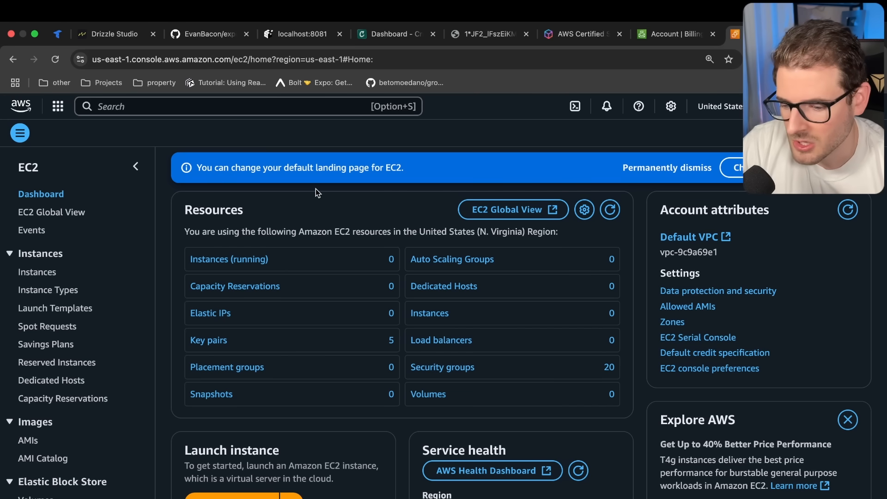
{"action": "mouse_move", "coordinate": [306, 221]}
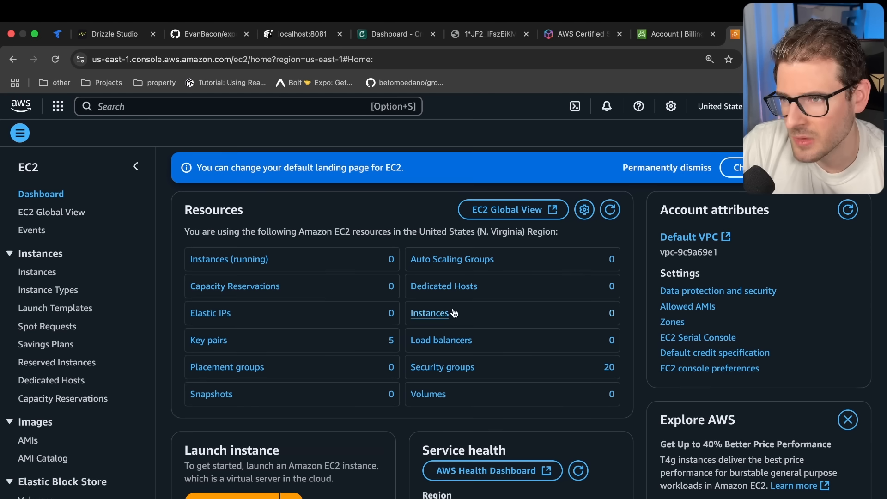
{"action": "mouse_move", "coordinate": [237, 179]}
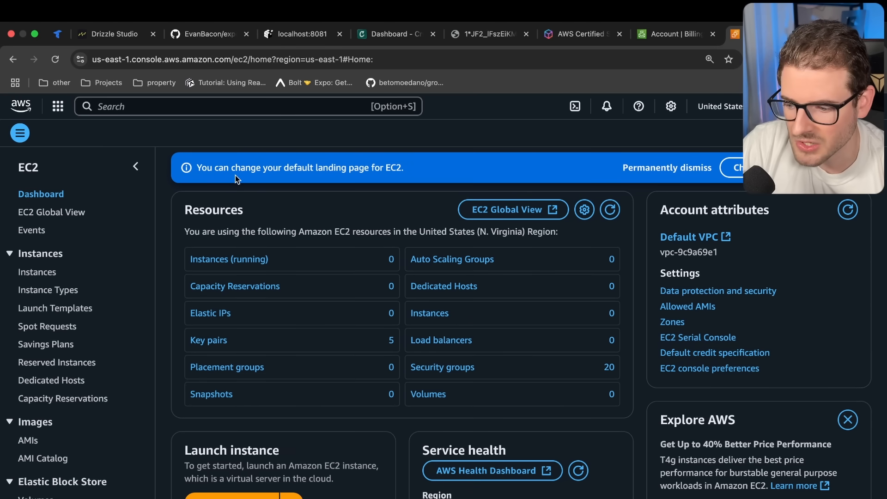
{"action": "scroll", "scroll_direction": "down", "scroll_amount": 3}
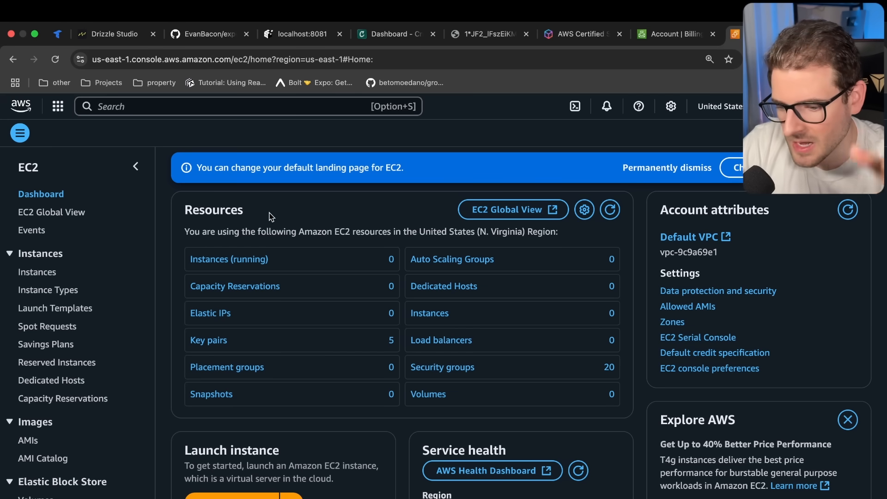
{"action": "mouse_move", "coordinate": [362, 50]}
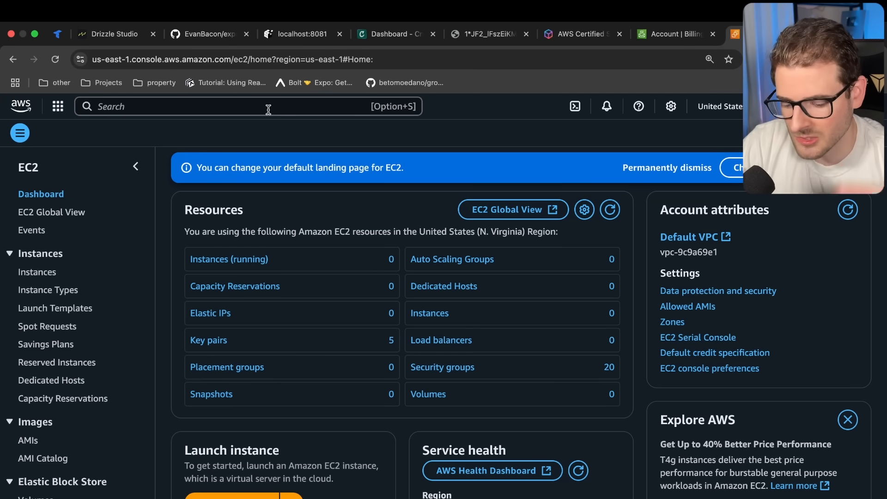
{"action": "left_click", "coordinate": [249, 106]}
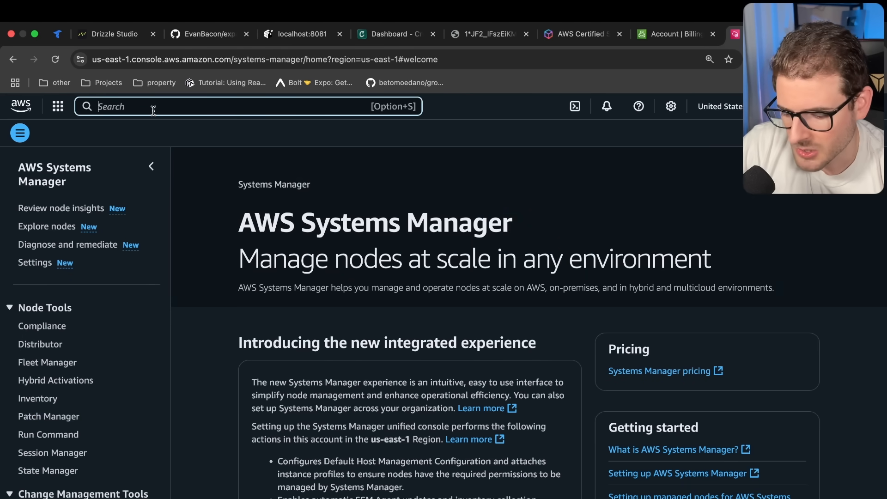
Step: Search for and open AWS Organizations, then AWS Config's overview page
{"action": "type", "text": "aws organizations"}
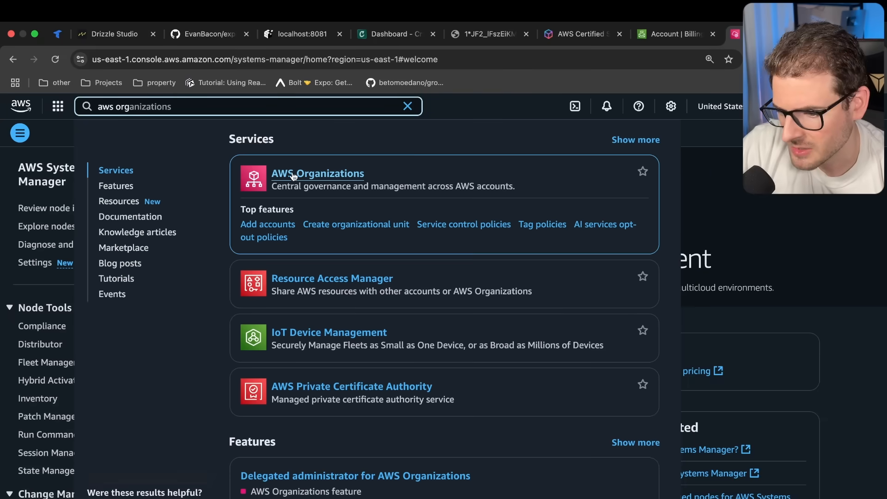
{"action": "left_click", "coordinate": [317, 172]}
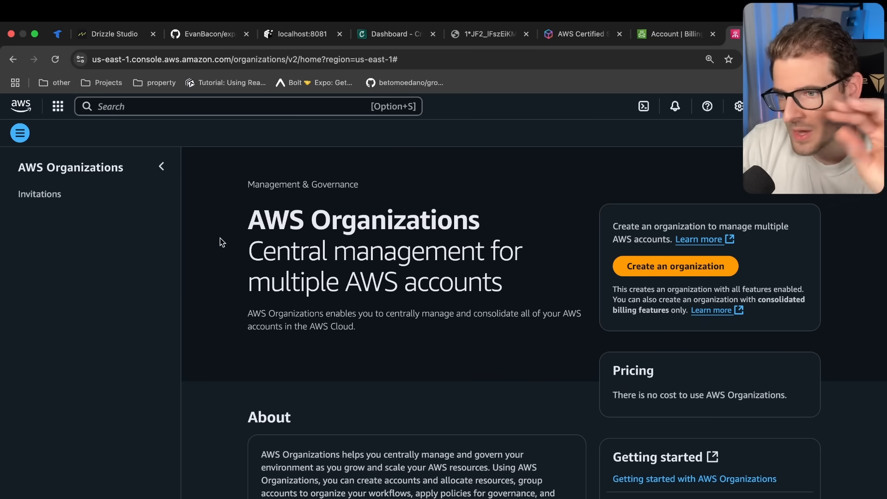
{"action": "type", "text": "aws config"}
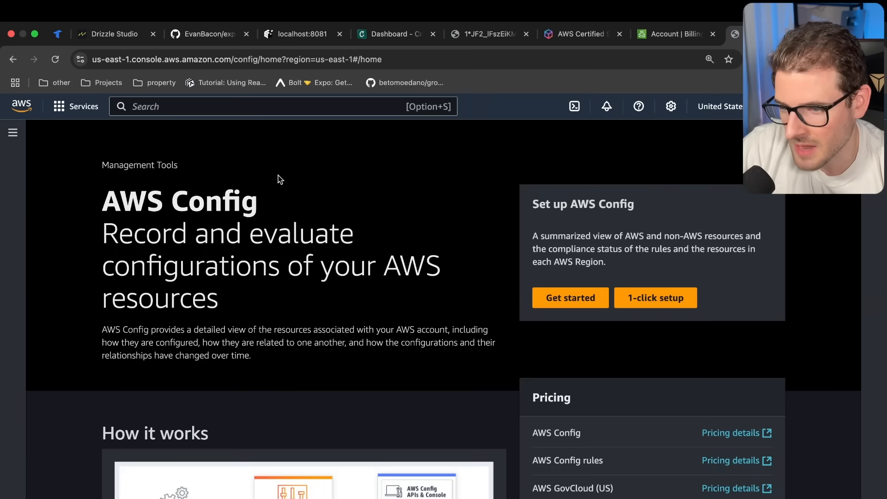
{"action": "scroll", "scroll_direction": "down", "scroll_amount": 3}
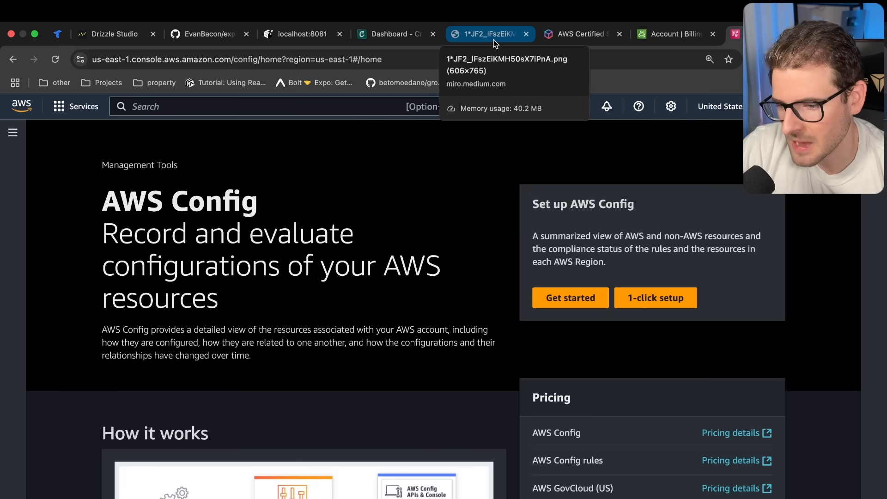
Step: Switch to the browser tab showing the Amazon S3 Storage Classes page
{"action": "left_click", "coordinate": [487, 34]}
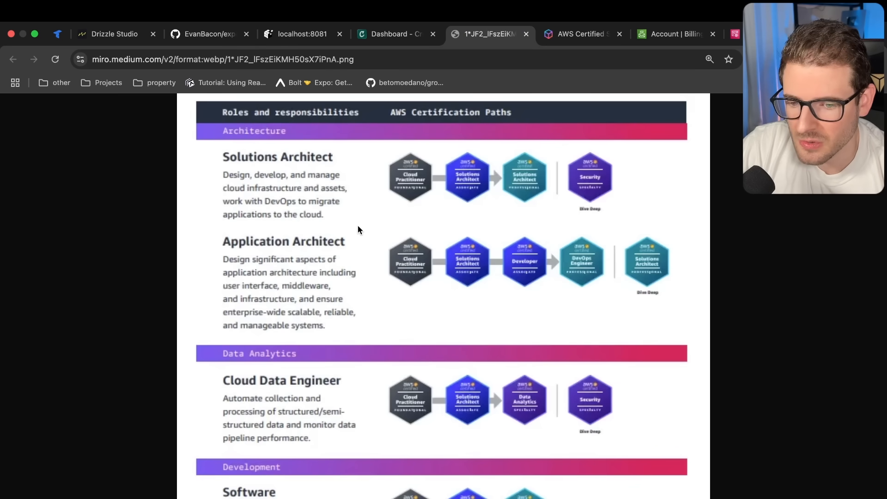
{"action": "mouse_move", "coordinate": [413, 178]}
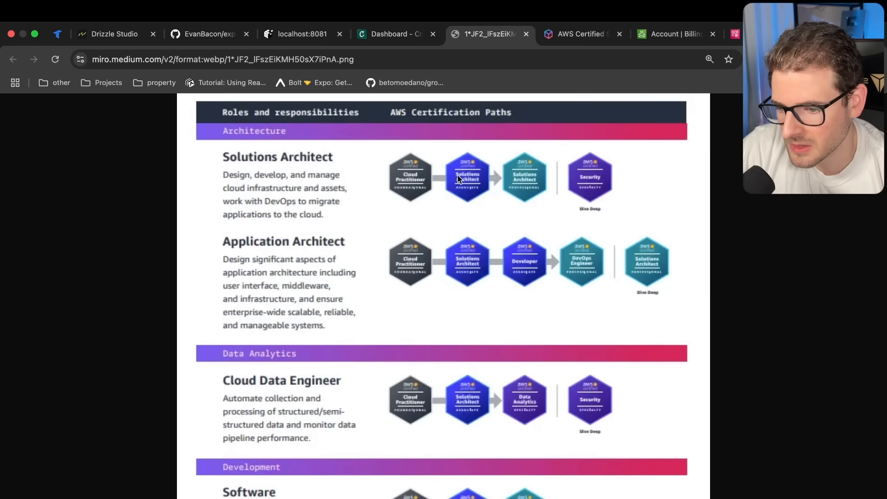
{"action": "mouse_move", "coordinate": [471, 173]}
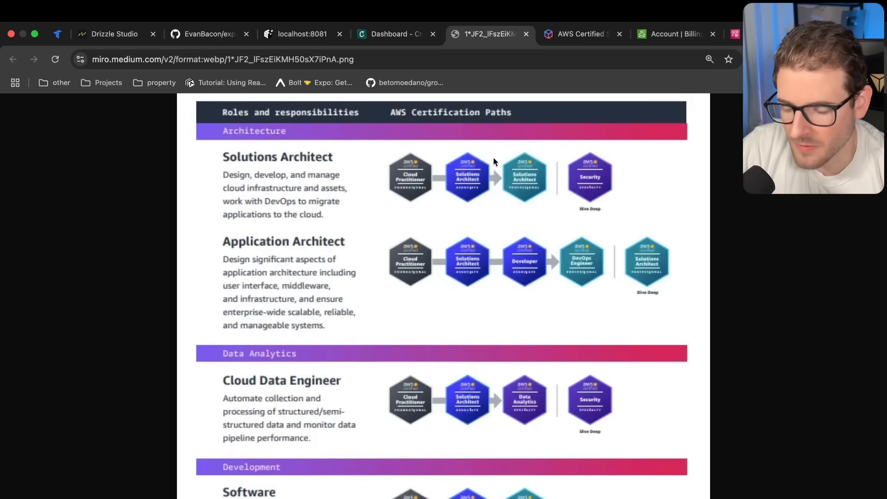
{"action": "mouse_move", "coordinate": [479, 177]}
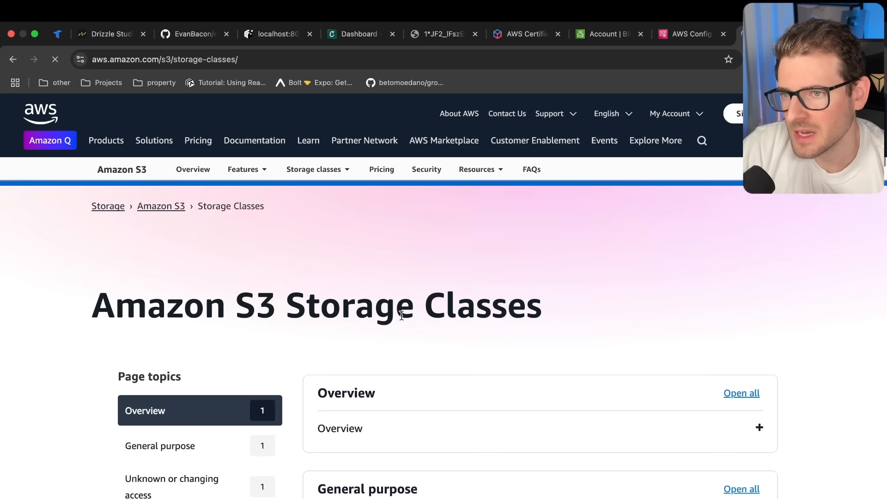
Step: Review the S3 storage classes including Glacier and the Unknown or changing access topic
{"action": "scroll", "scroll_direction": "down", "scroll_amount": 3}
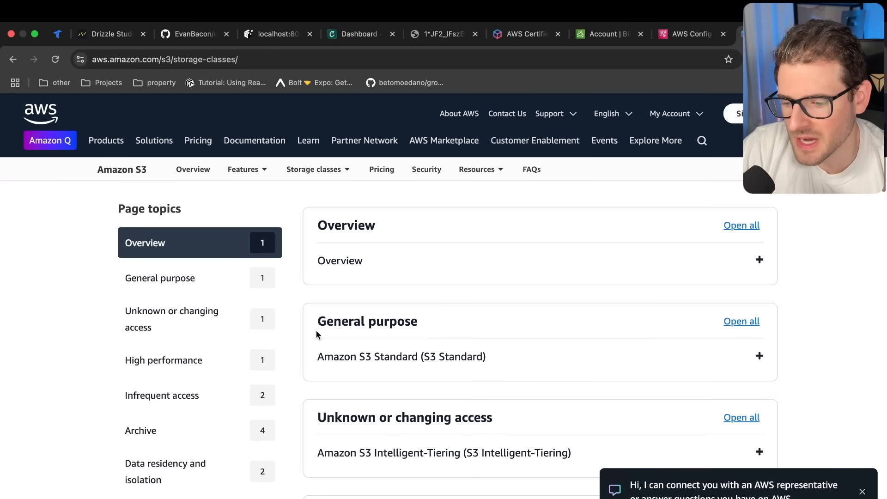
{"action": "scroll", "scroll_direction": "down", "scroll_amount": 3}
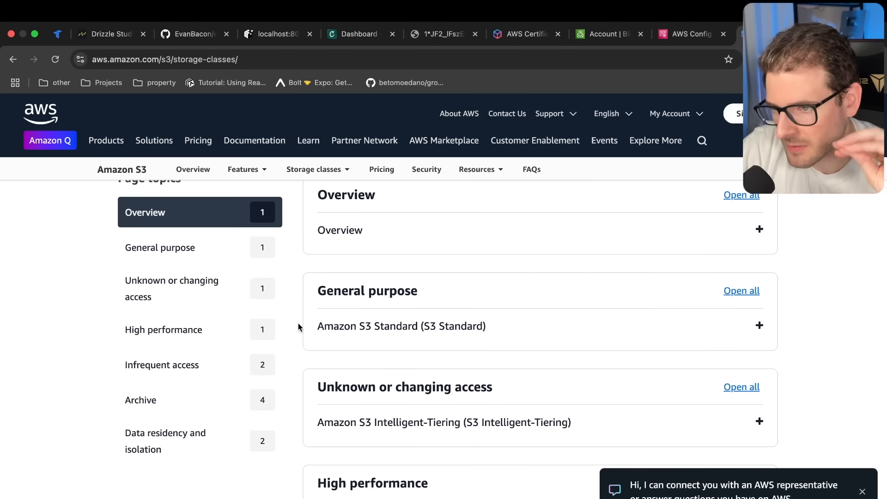
{"action": "scroll", "scroll_direction": "down", "scroll_amount": 3}
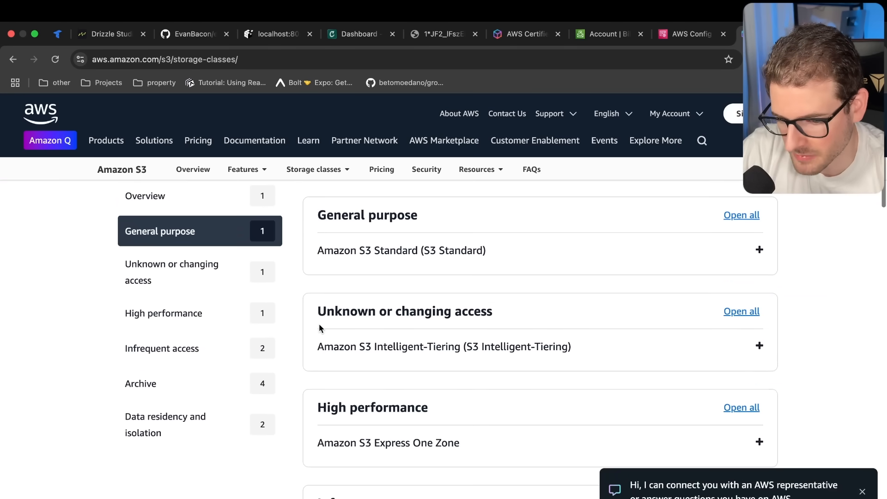
{"action": "scroll", "scroll_direction": "up", "scroll_amount": 3}
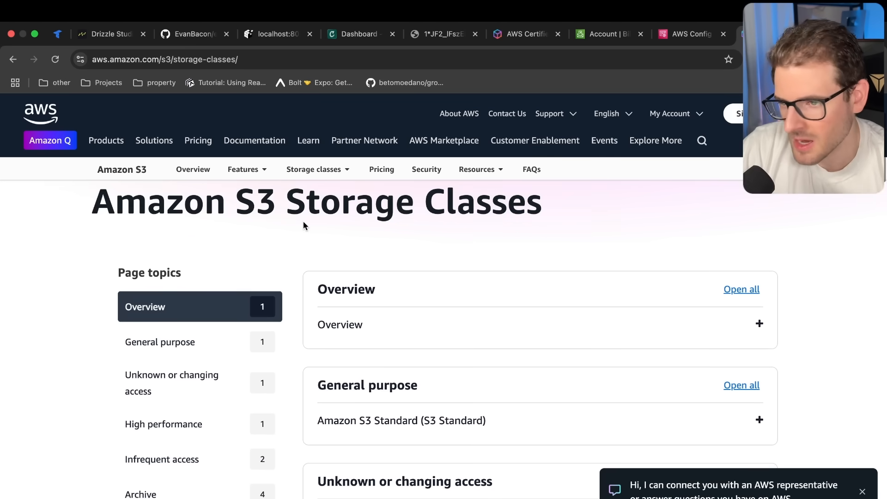
{"action": "scroll", "scroll_direction": "down", "scroll_amount": 3}
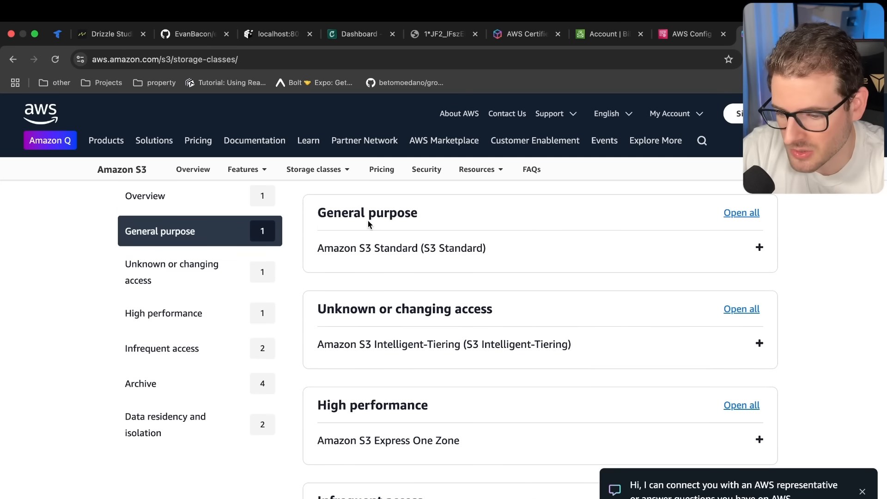
{"action": "scroll", "scroll_direction": "down", "scroll_amount": 3}
{"action": "type", "text": "Glacier"}
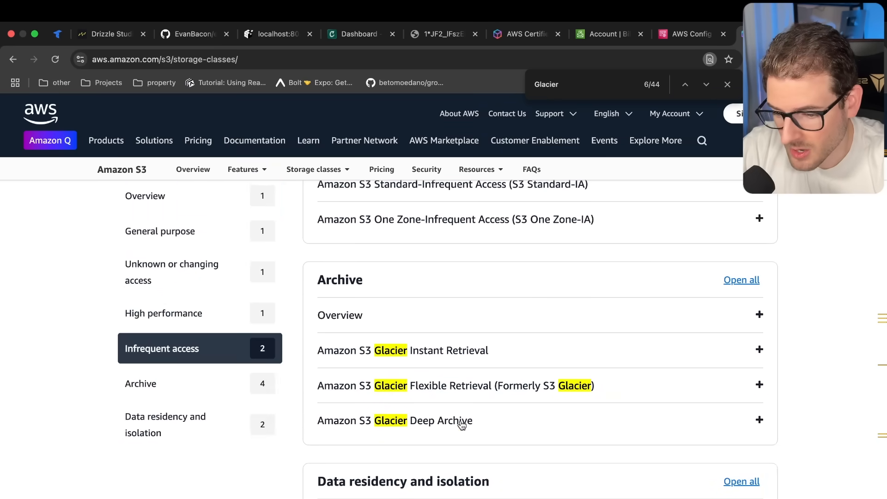
{"action": "mouse_move", "coordinate": [415, 389]}
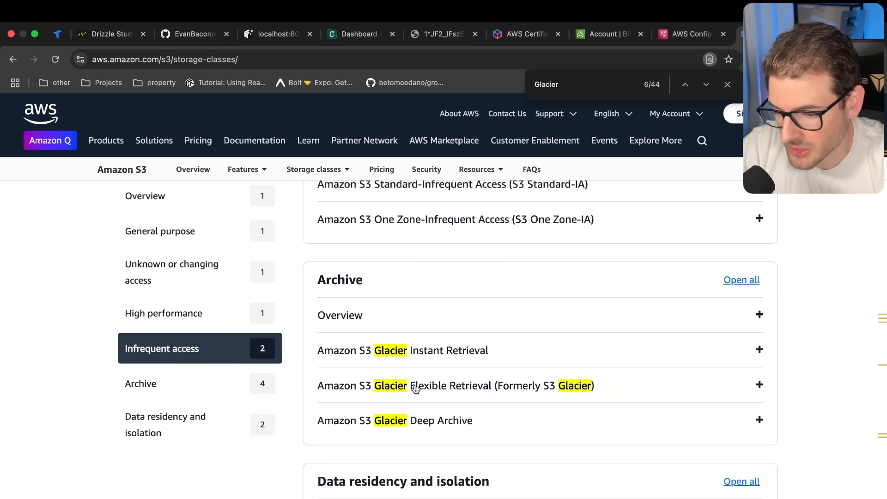
{"action": "mouse_move", "coordinate": [493, 387]}
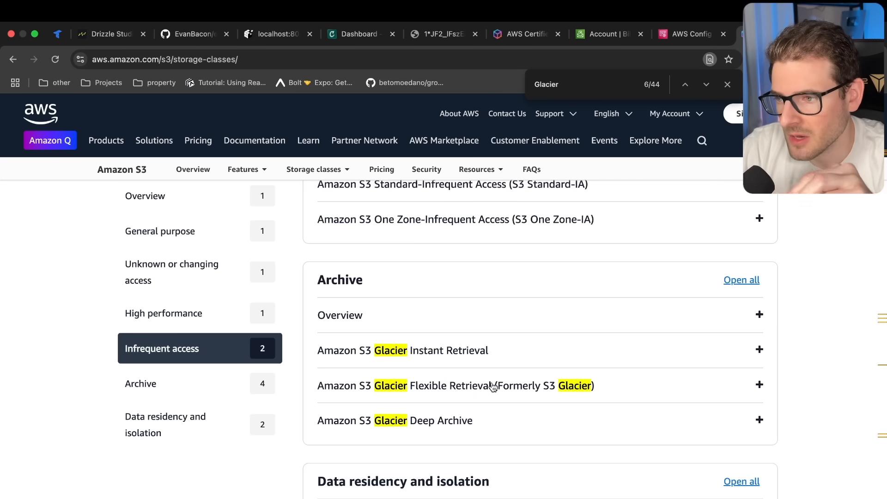
{"action": "scroll", "scroll_direction": "down", "scroll_amount": 3}
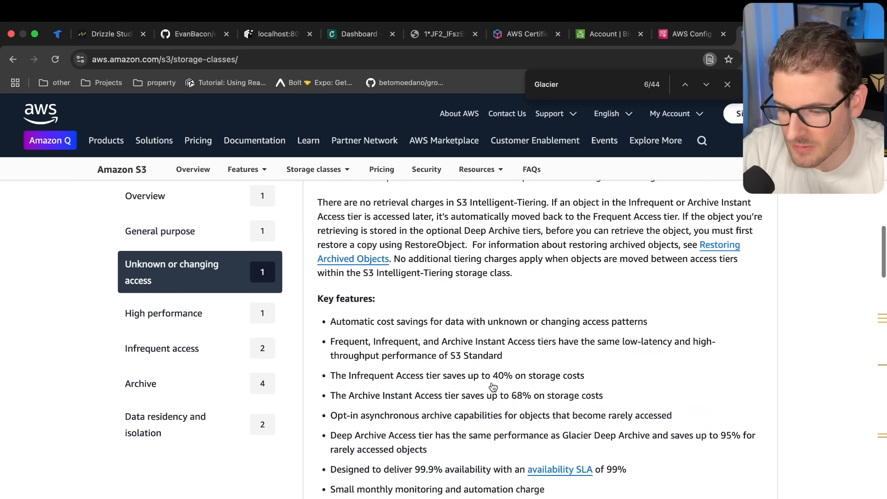
{"action": "left_click", "coordinate": [160, 231]}
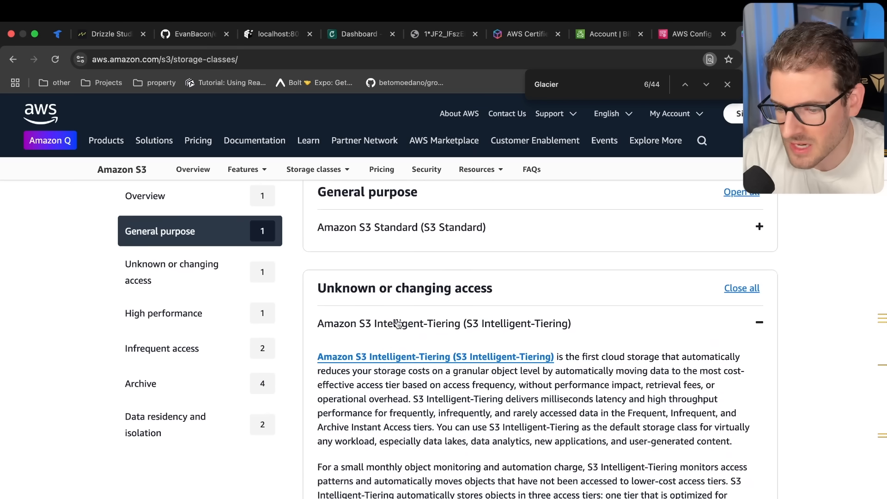
{"action": "left_click", "coordinate": [525, 34]}
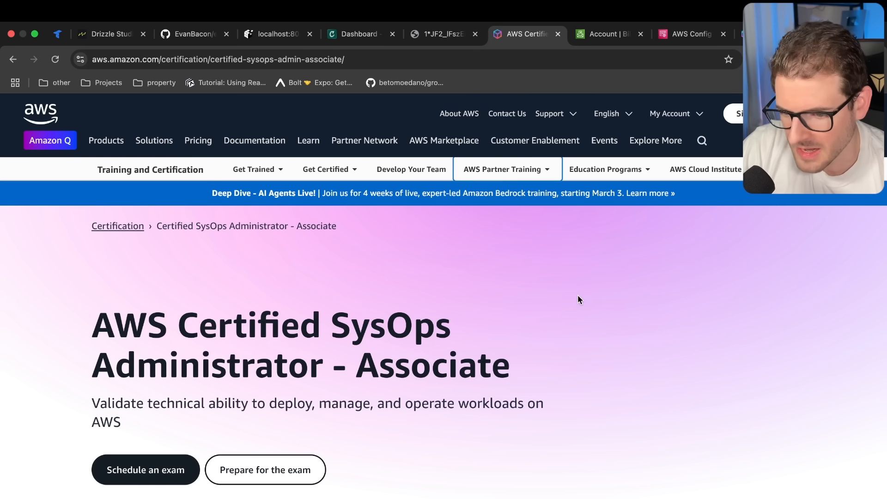
Step: Read the SysOps Associate exam overview table, then jump to the Prepare for the exam section
{"action": "scroll", "scroll_direction": "down", "scroll_amount": 3}
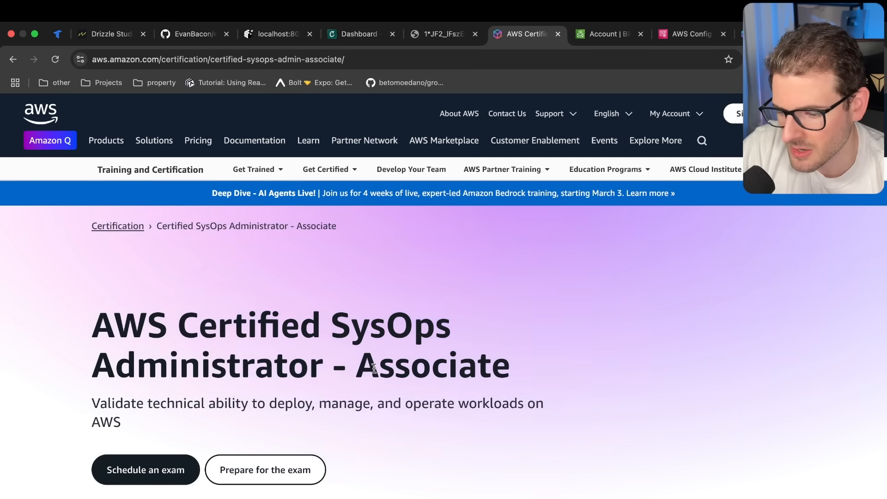
{"action": "scroll", "scroll_direction": "down", "scroll_amount": 3}
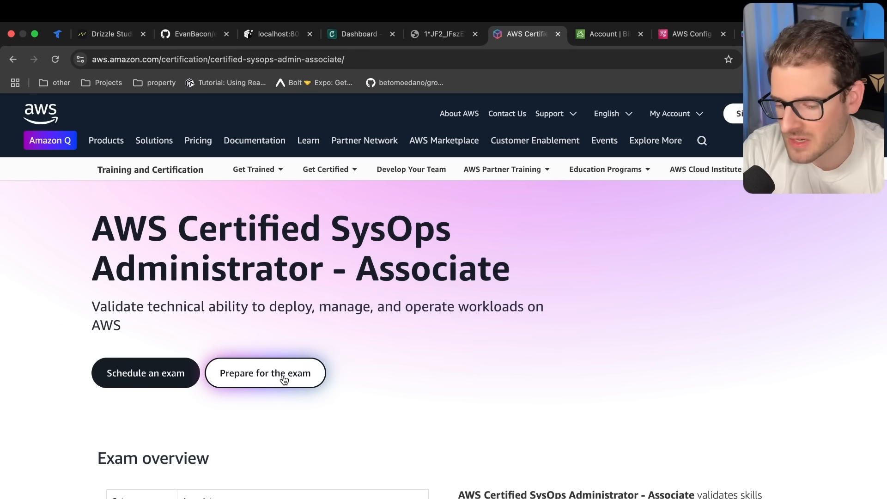
{"action": "scroll", "scroll_direction": "down", "scroll_amount": 3}
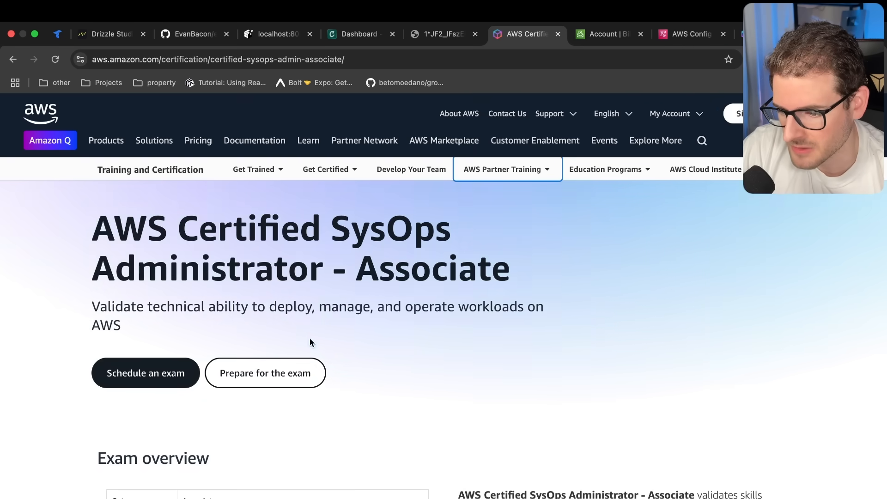
{"action": "scroll", "scroll_direction": "down", "scroll_amount": 3}
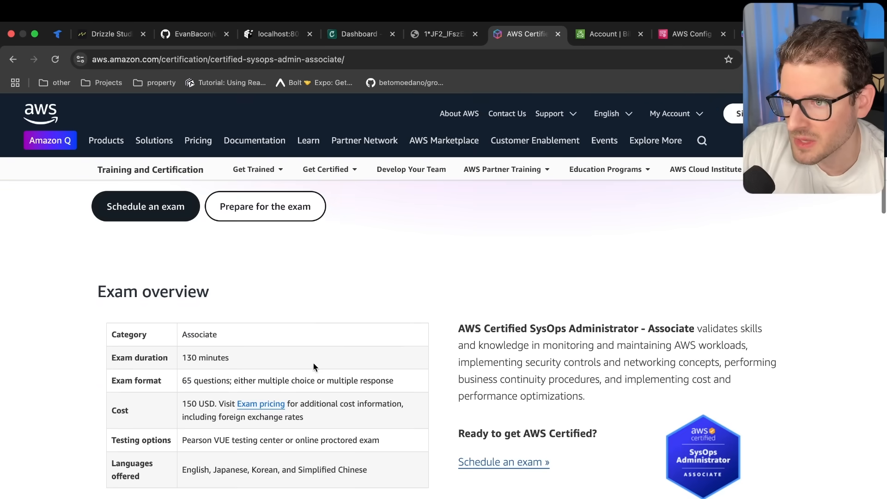
{"action": "scroll", "scroll_direction": "down", "scroll_amount": 3}
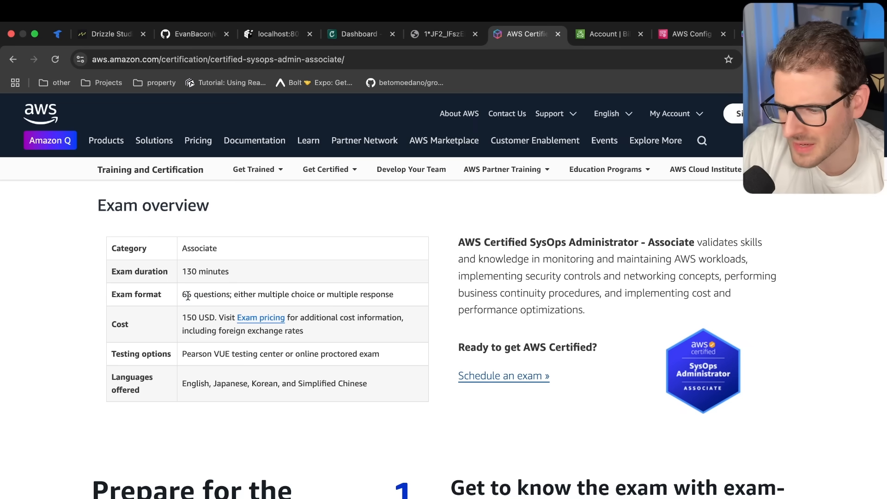
{"action": "mouse_move", "coordinate": [183, 317]}
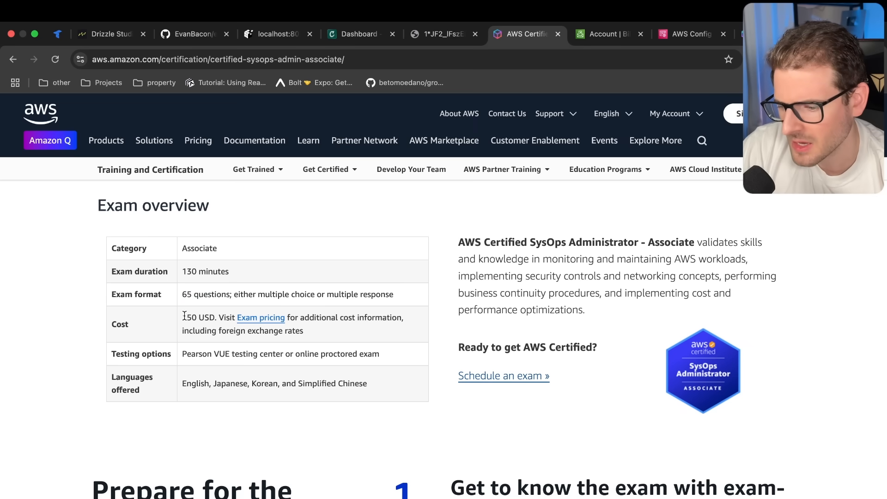
{"action": "scroll", "scroll_direction": "down", "scroll_amount": 3}
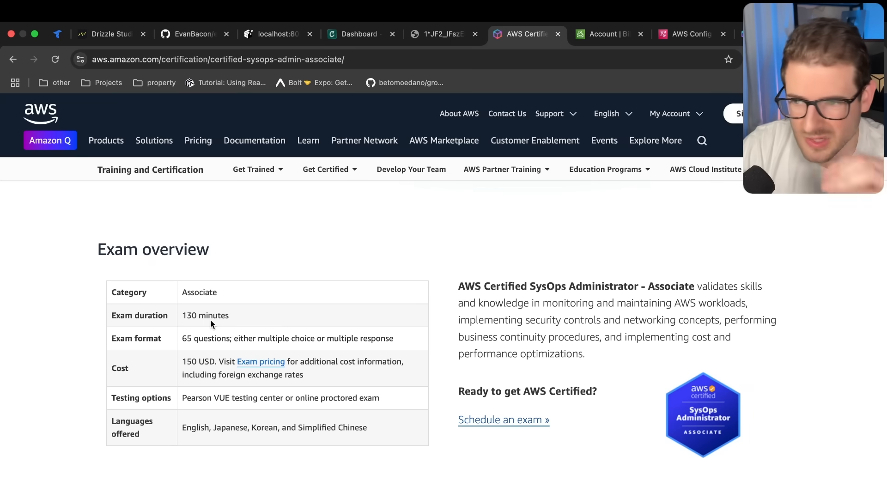
{"action": "scroll", "scroll_direction": "down", "scroll_amount": 3}
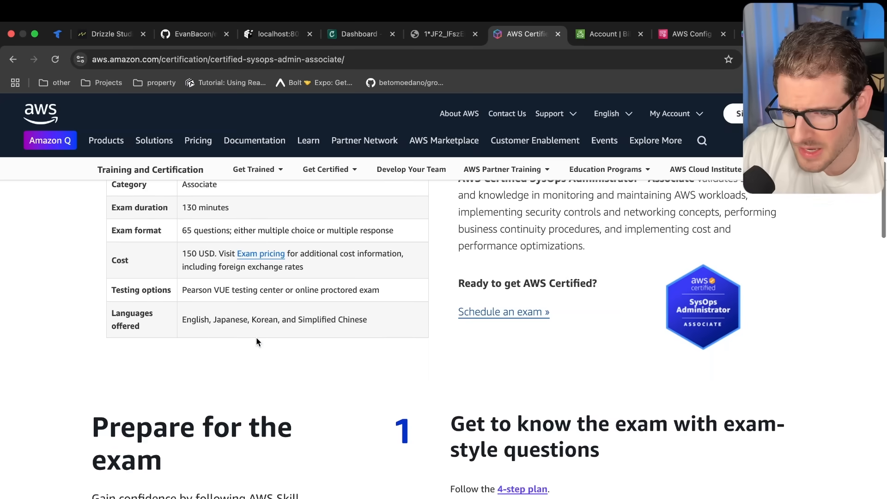
{"action": "scroll", "scroll_direction": "down", "scroll_amount": 3}
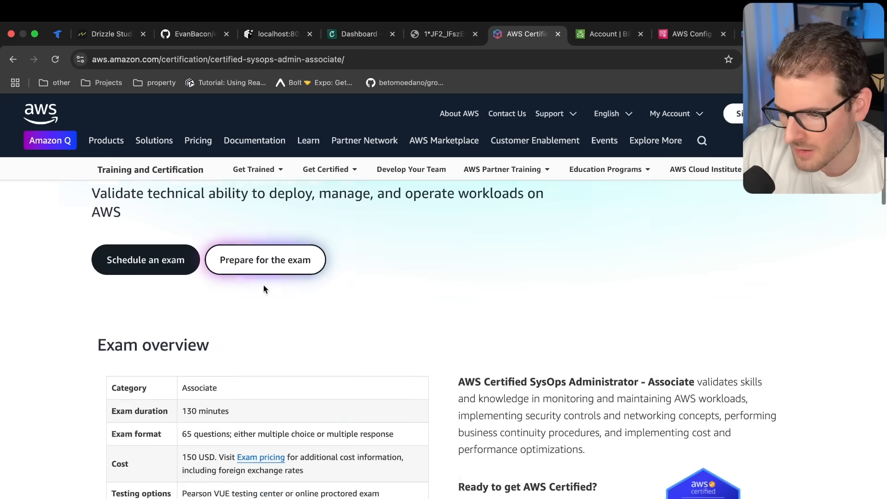
{"action": "left_click", "coordinate": [265, 259]}
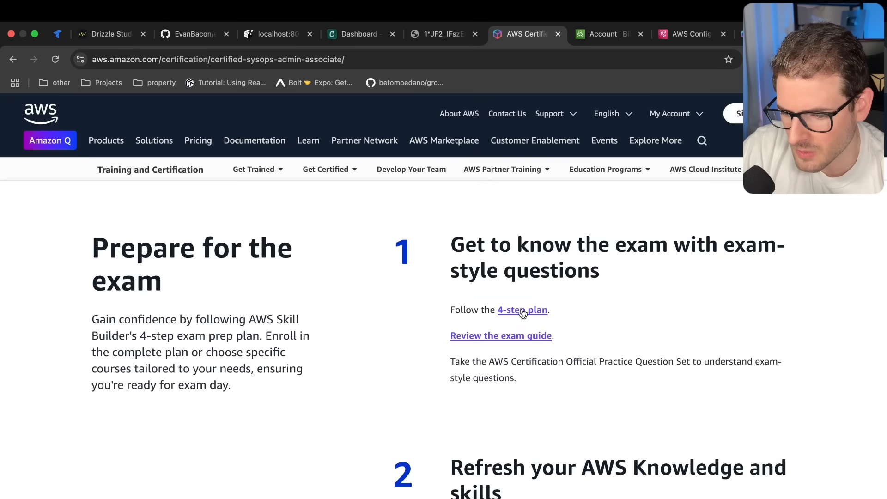
{"action": "left_click", "coordinate": [521, 311]}
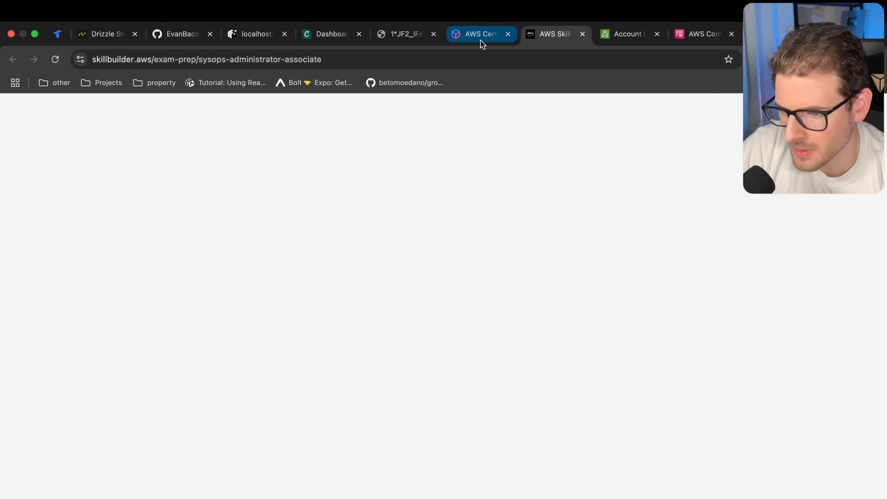
{"action": "left_click", "coordinate": [553, 34]}
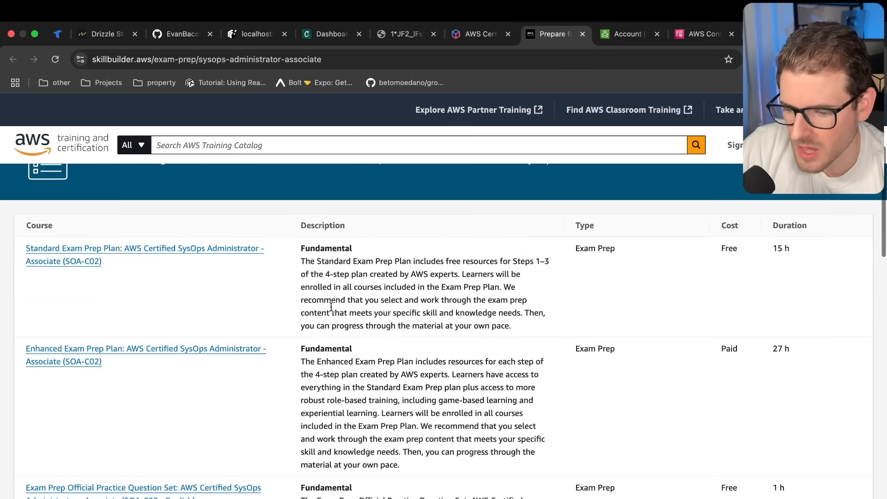
{"action": "scroll", "scroll_direction": "down", "scroll_amount": 3}
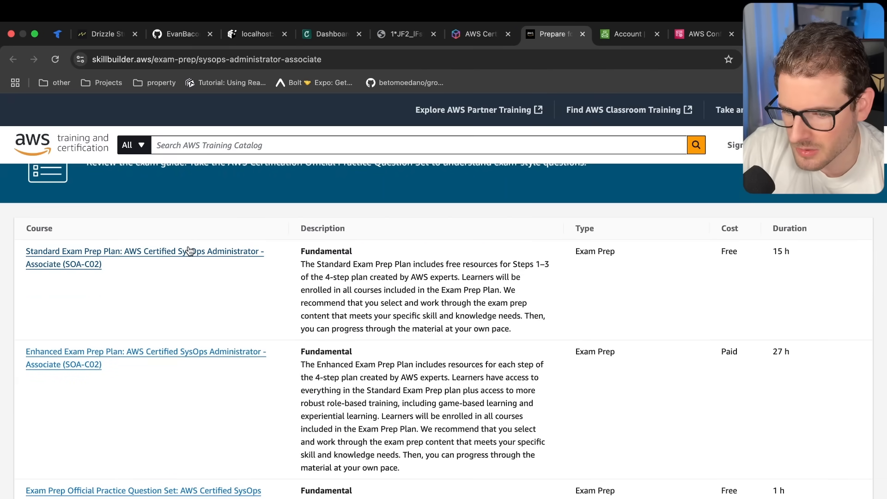
{"action": "scroll", "scroll_direction": "down", "scroll_amount": 3}
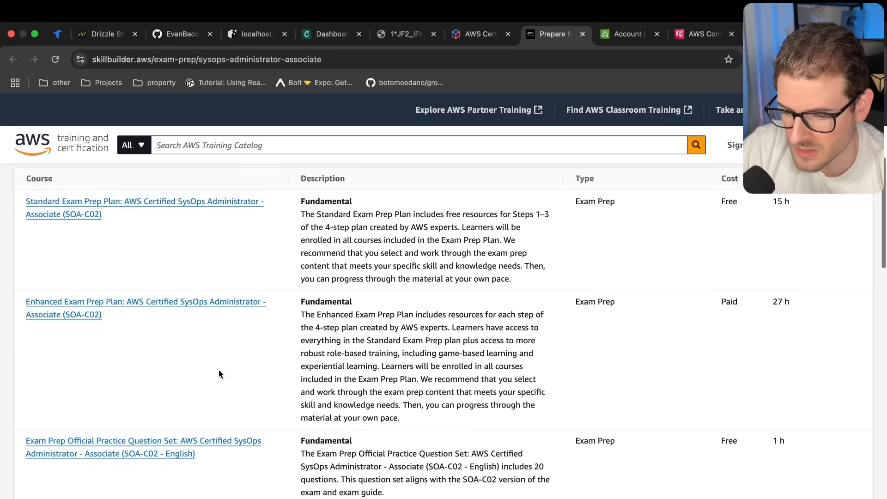
{"action": "scroll", "scroll_direction": "down", "scroll_amount": 3}
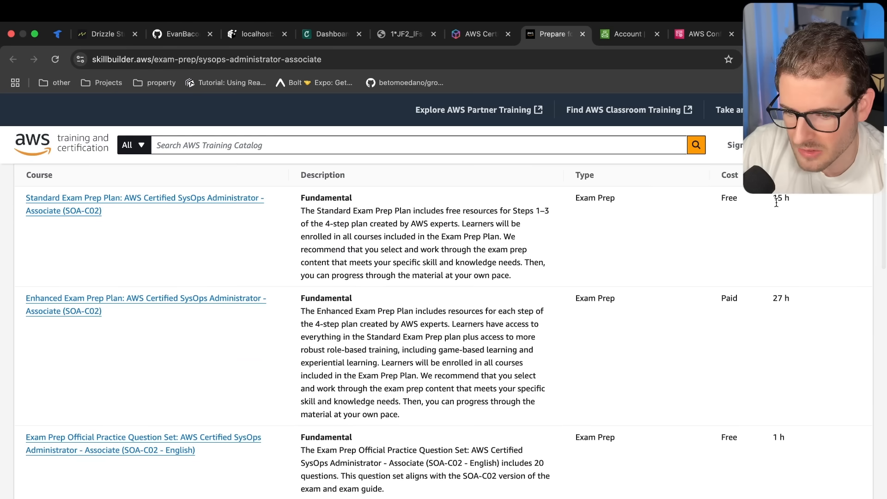
{"action": "mouse_move", "coordinate": [334, 259]}
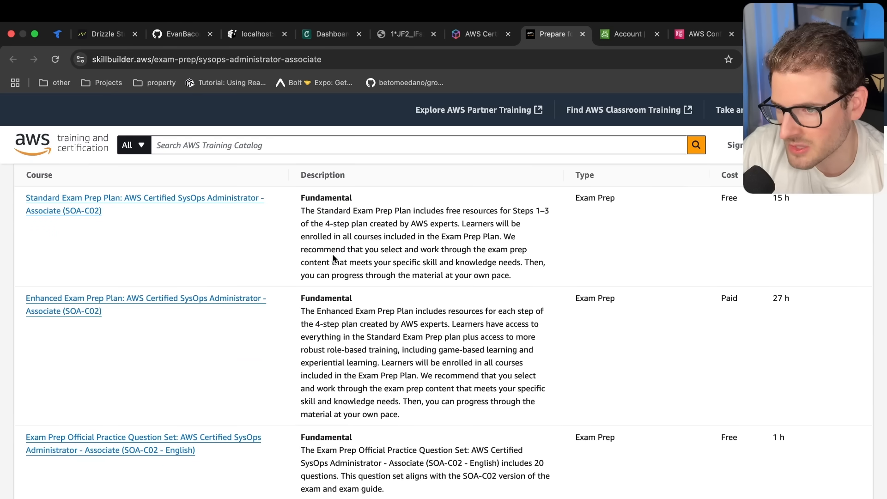
{"action": "mouse_move", "coordinate": [401, 246]}
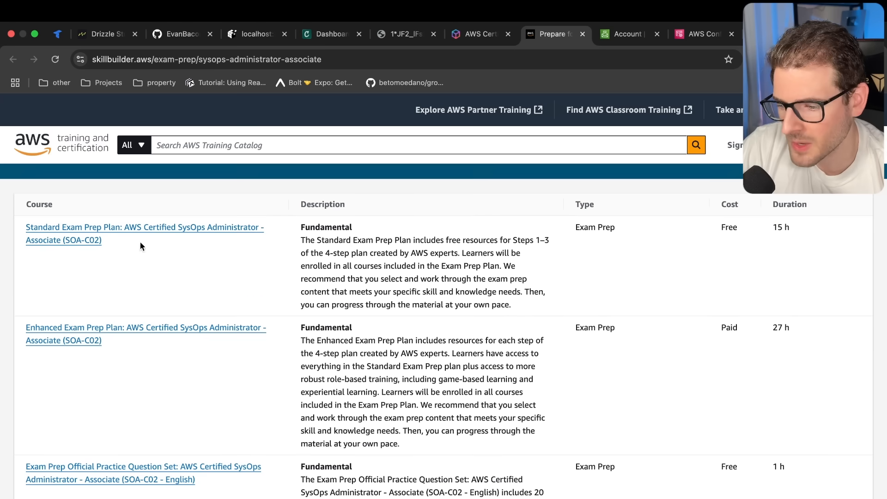
{"action": "scroll", "scroll_direction": "down", "scroll_amount": 3}
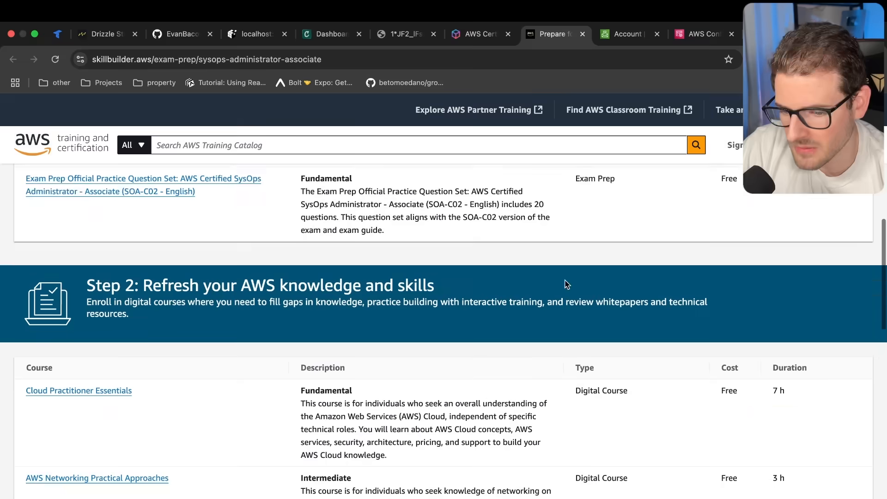
{"action": "scroll", "scroll_direction": "down", "scroll_amount": 3}
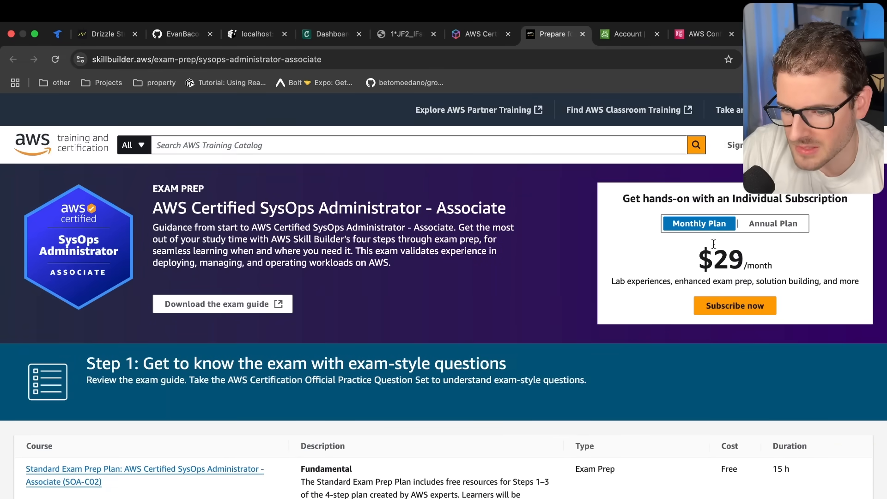
{"action": "scroll", "scroll_direction": "down", "scroll_amount": 3}
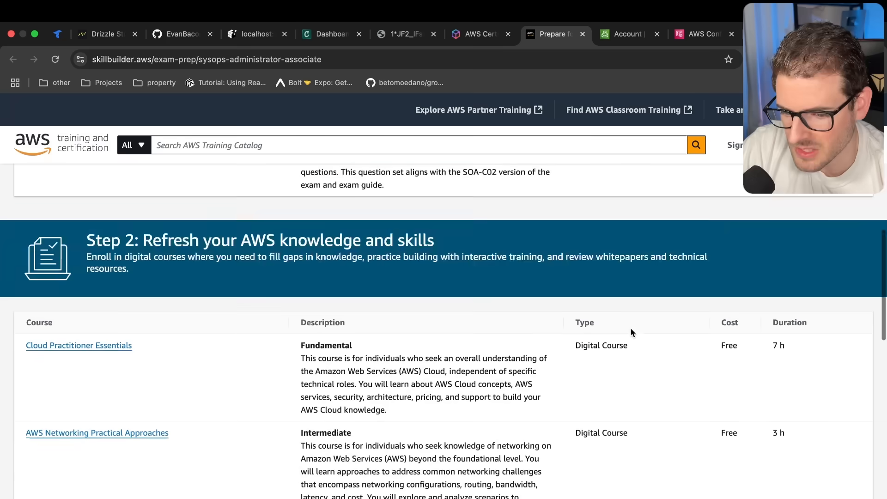
{"action": "scroll", "scroll_direction": "down", "scroll_amount": 3}
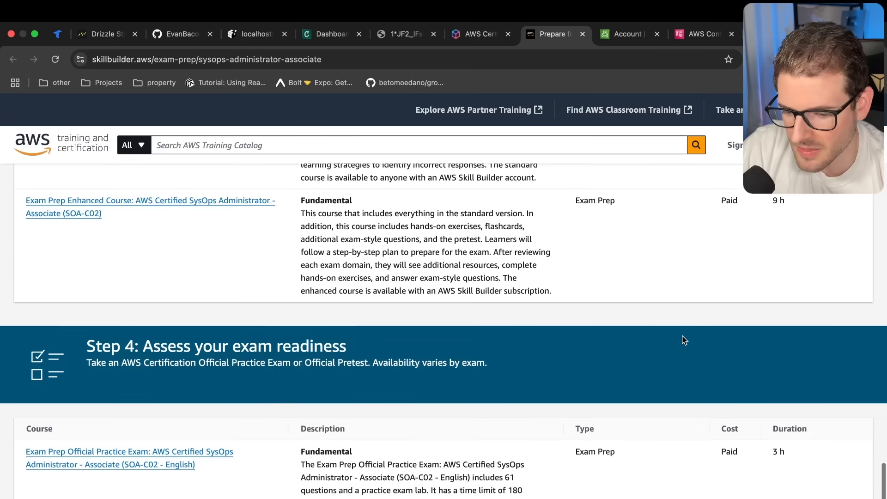
{"action": "scroll", "scroll_direction": "down", "scroll_amount": 3}
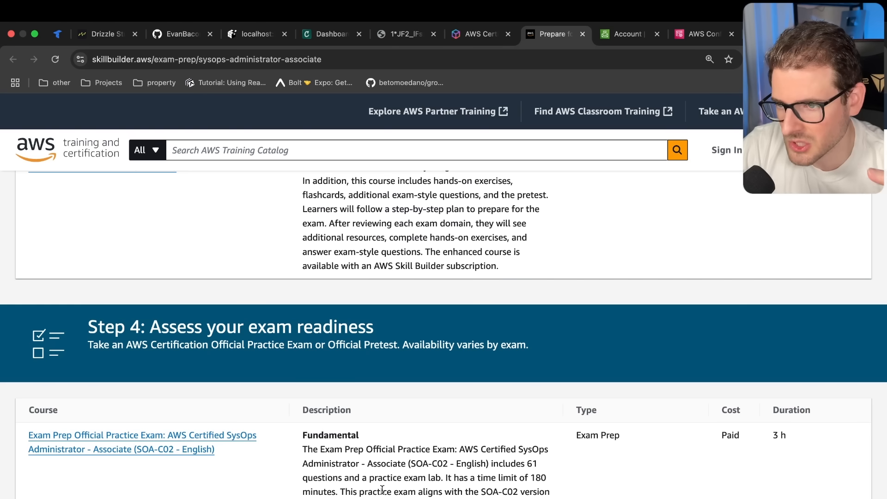
{"action": "mouse_move", "coordinate": [317, 449]}
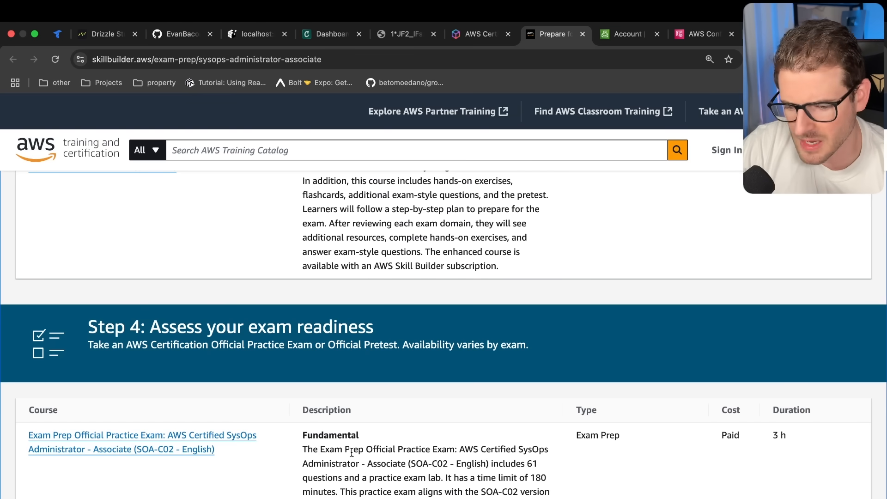
{"action": "scroll", "scroll_direction": "down", "scroll_amount": 3}
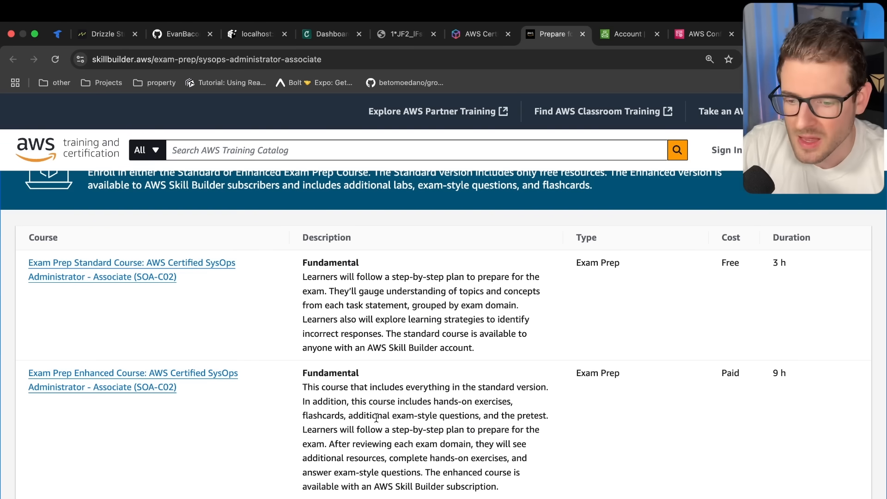
Step: Review Skill Builder's exam prep plan and Step 2 courses, then return to the SysOps certification page
{"action": "scroll", "scroll_direction": "down", "scroll_amount": 3}
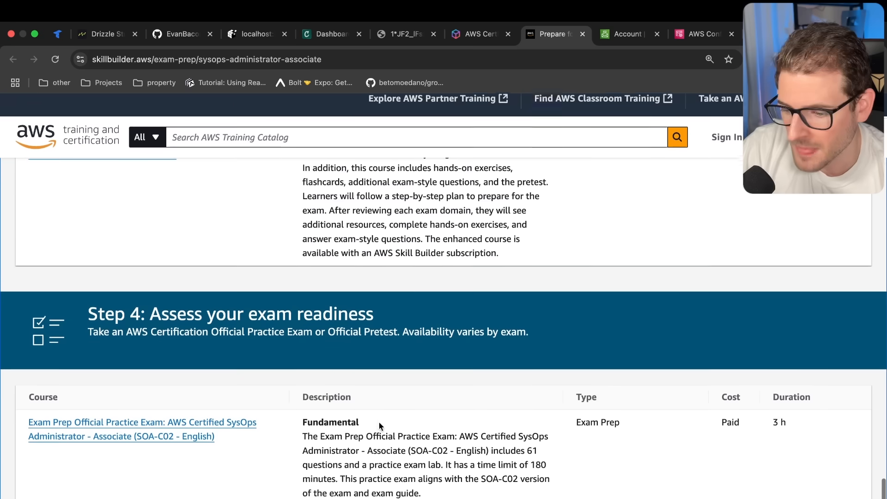
{"action": "scroll", "scroll_direction": "down", "scroll_amount": 3}
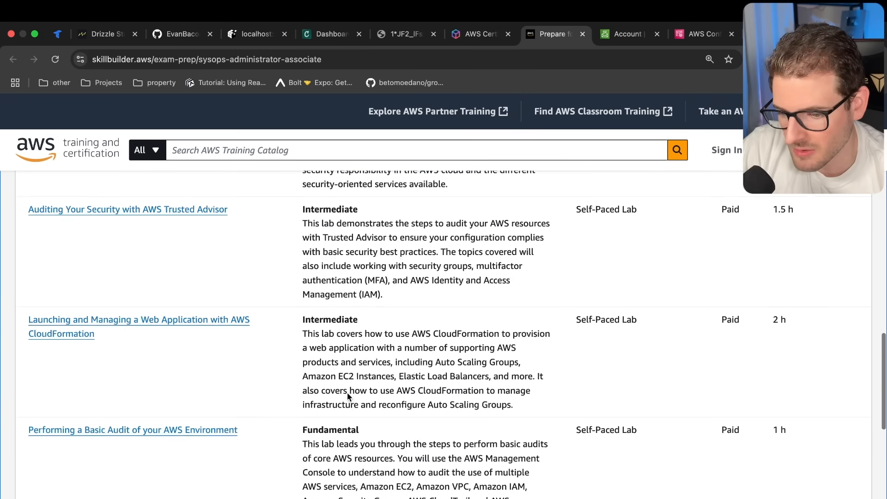
{"action": "scroll", "scroll_direction": "up", "scroll_amount": 3}
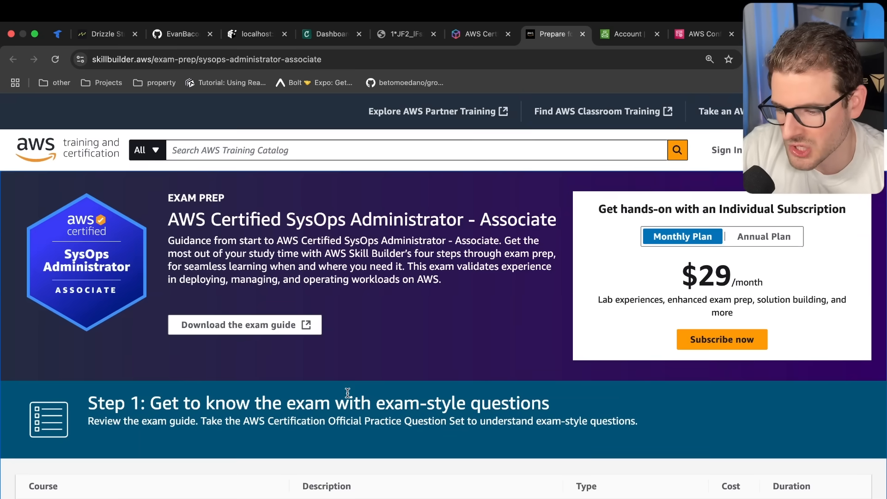
{"action": "scroll", "scroll_direction": "down", "scroll_amount": 3}
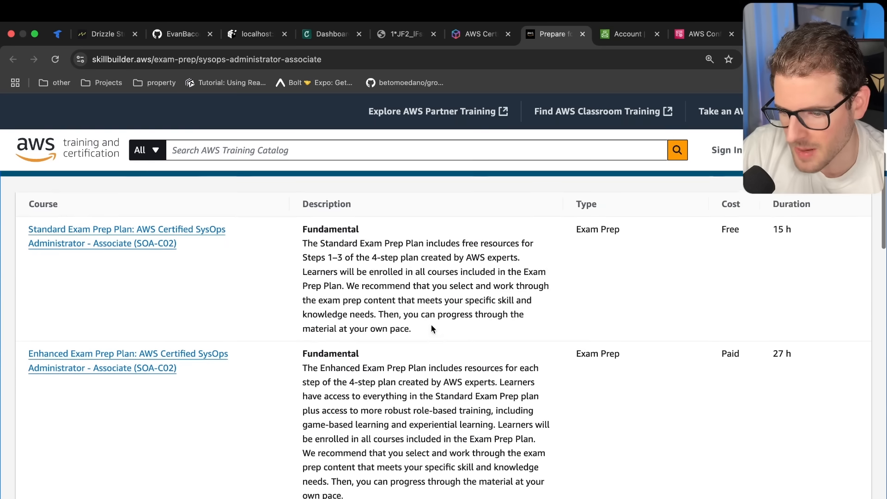
{"action": "scroll", "scroll_direction": "down", "scroll_amount": 3}
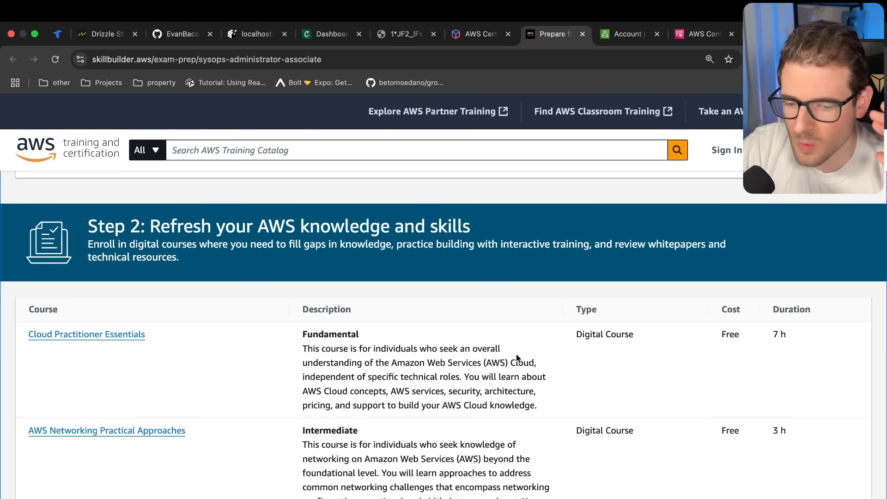
{"action": "scroll", "scroll_direction": "down", "scroll_amount": 3}
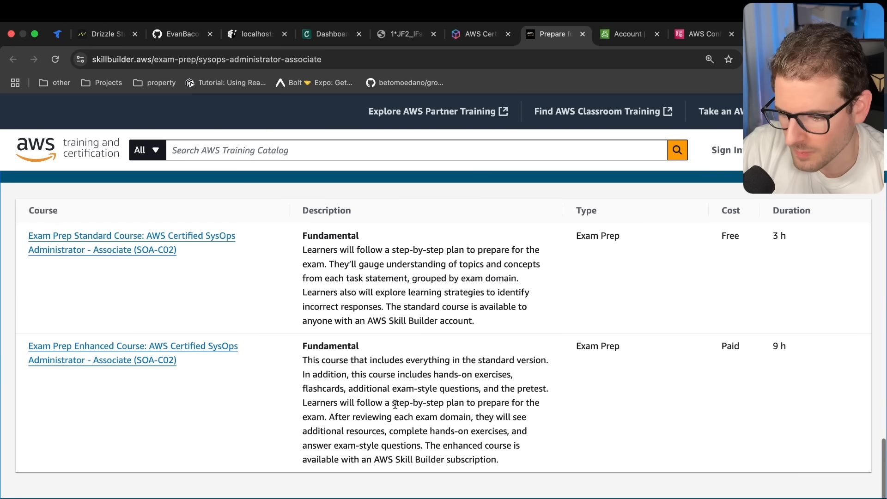
{"action": "scroll", "scroll_direction": "down", "scroll_amount": 3}
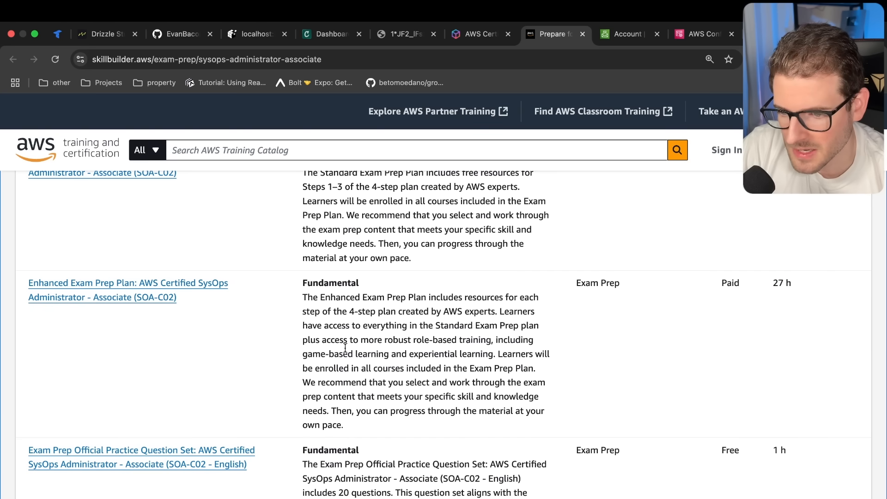
{"action": "left_click", "coordinate": [477, 34]}
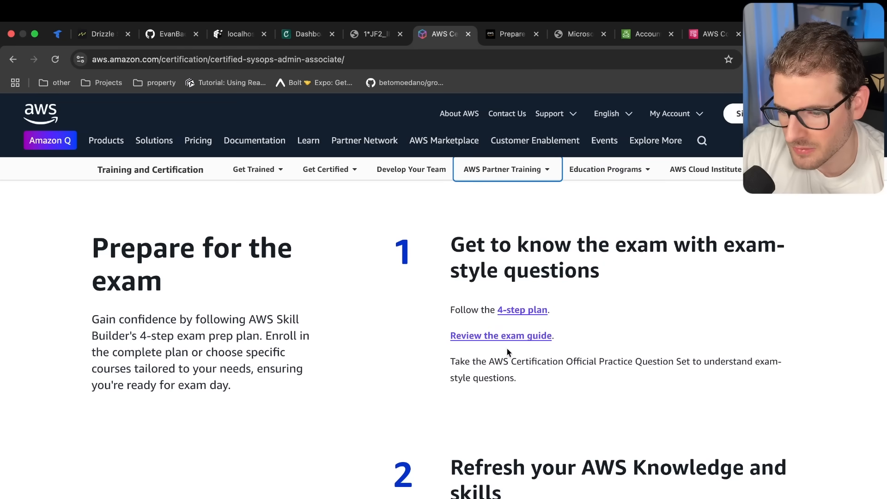
Step: Open the SOA-C02 exam guide PDF and read down to its content outline of six domains
{"action": "left_click", "coordinate": [500, 334]}
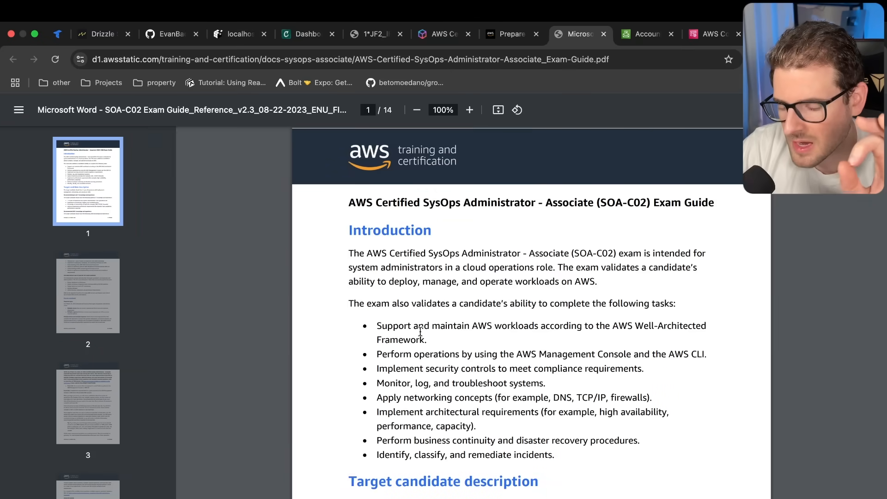
{"action": "scroll", "scroll_direction": "down", "scroll_amount": 3}
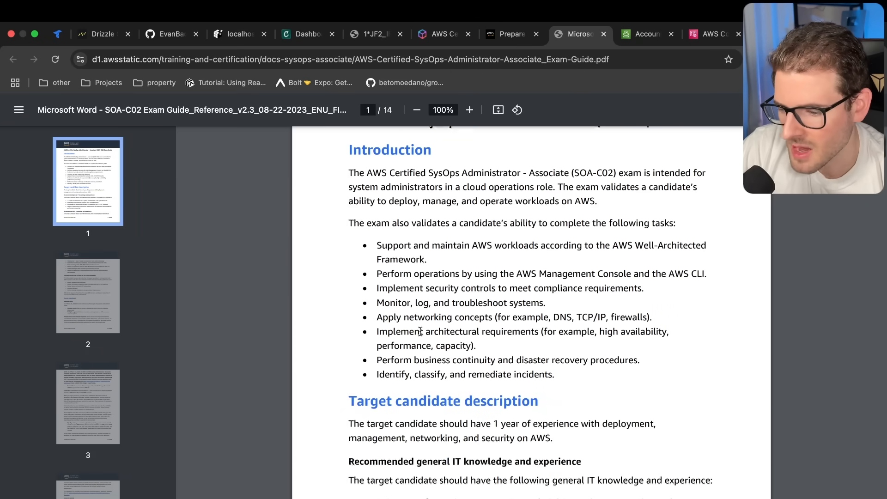
{"action": "scroll", "scroll_direction": "down", "scroll_amount": 3}
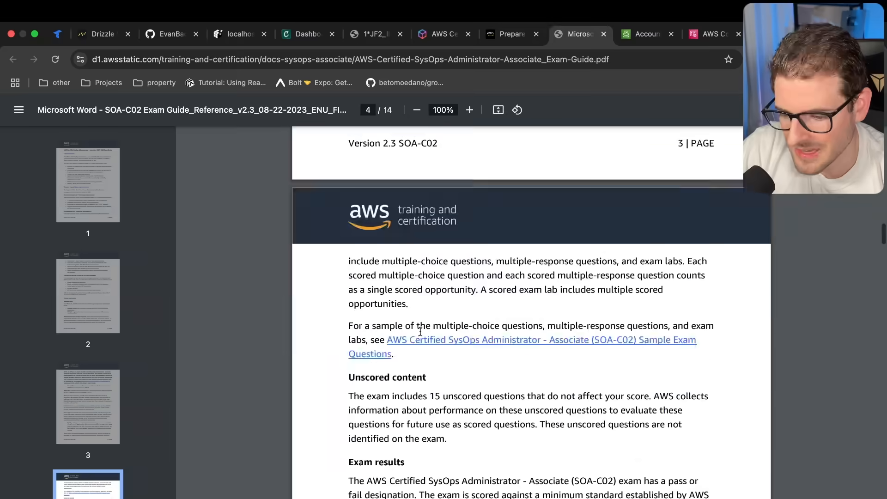
{"action": "scroll", "scroll_direction": "down", "scroll_amount": 3}
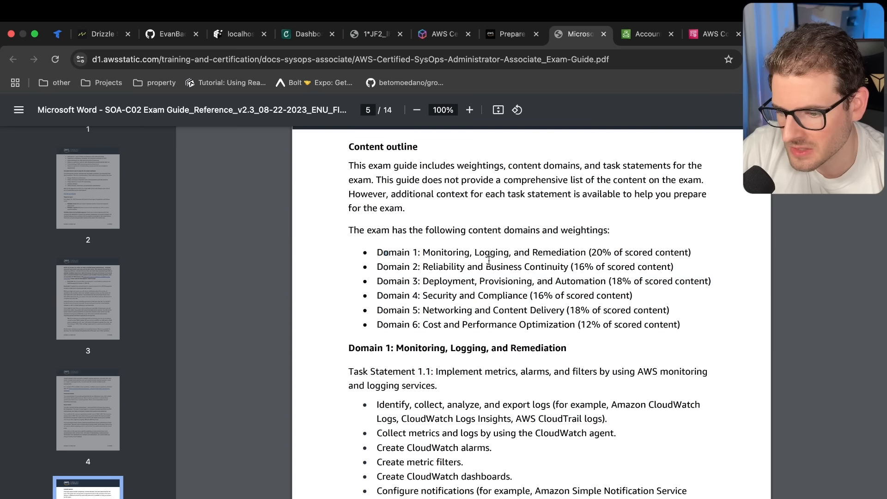
{"action": "mouse_move", "coordinate": [423, 248]}
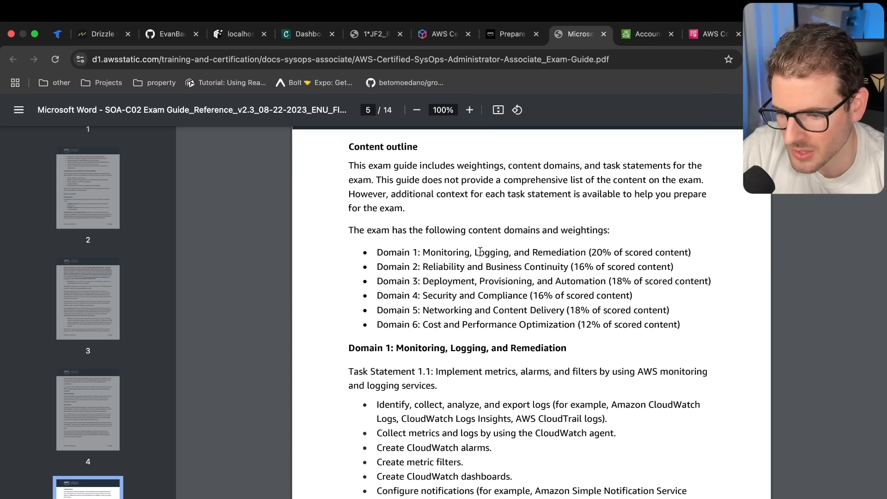
{"action": "mouse_move", "coordinate": [424, 253]}
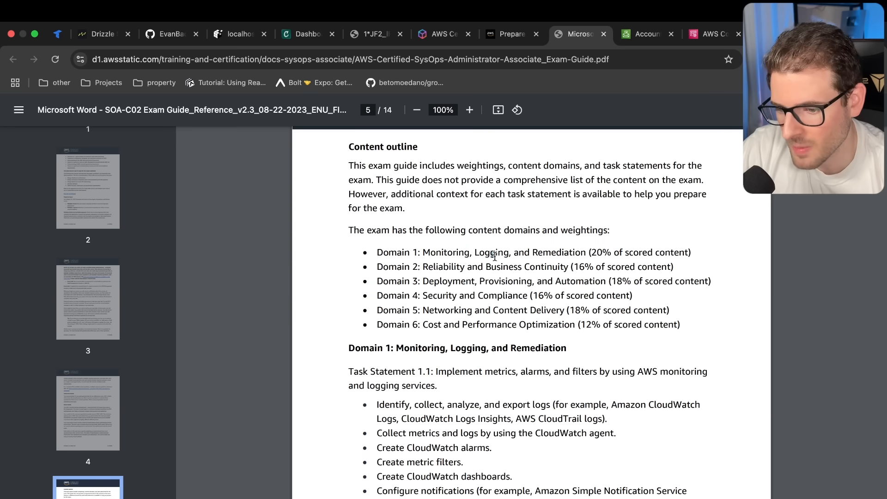
Step: Highlight domain keywords one by one: Remediation in Domain 1, Security in Domain 4, Networking in Domain 5
{"action": "double_click", "coordinate": [491, 252]}
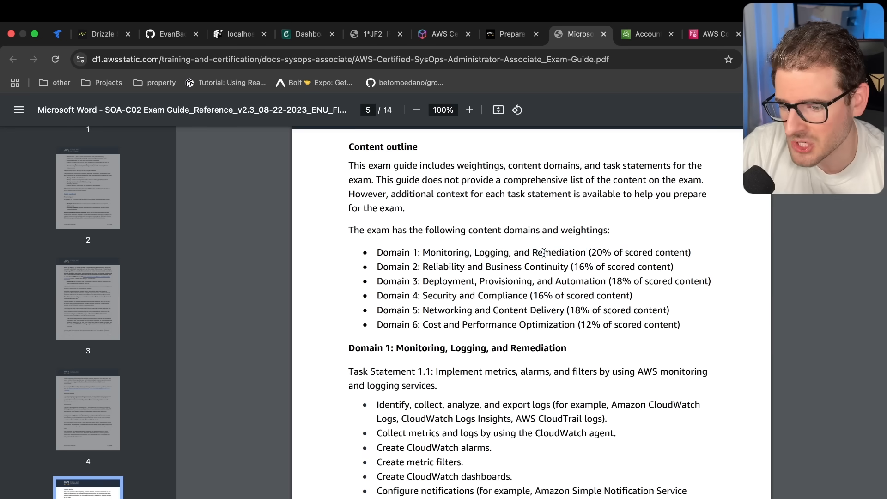
{"action": "double_click", "coordinate": [559, 251]}
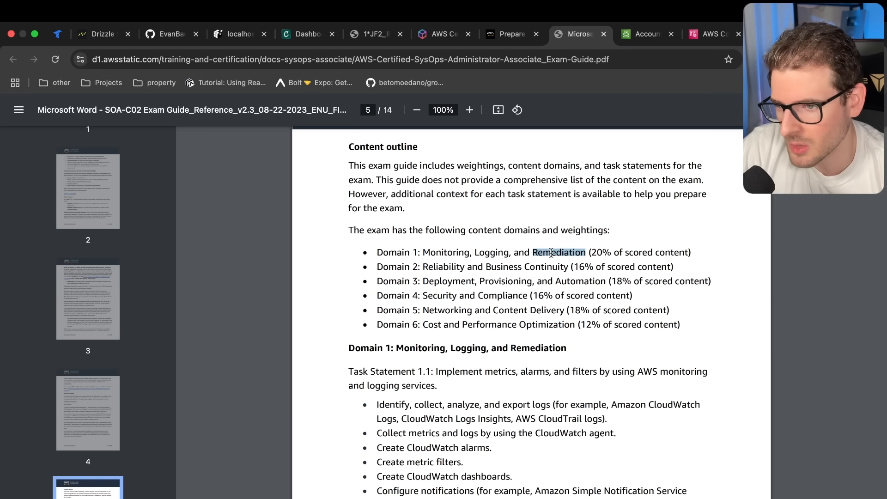
{"action": "double_click", "coordinate": [466, 295]}
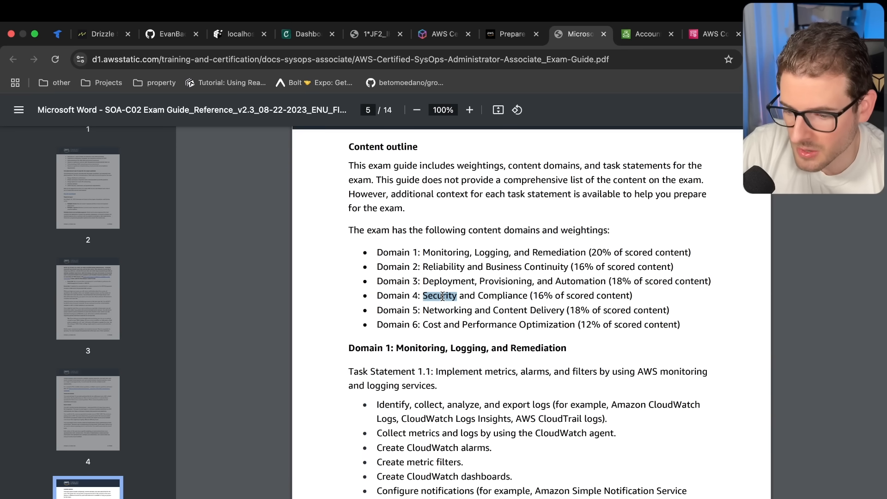
{"action": "left_click", "coordinate": [438, 294]}
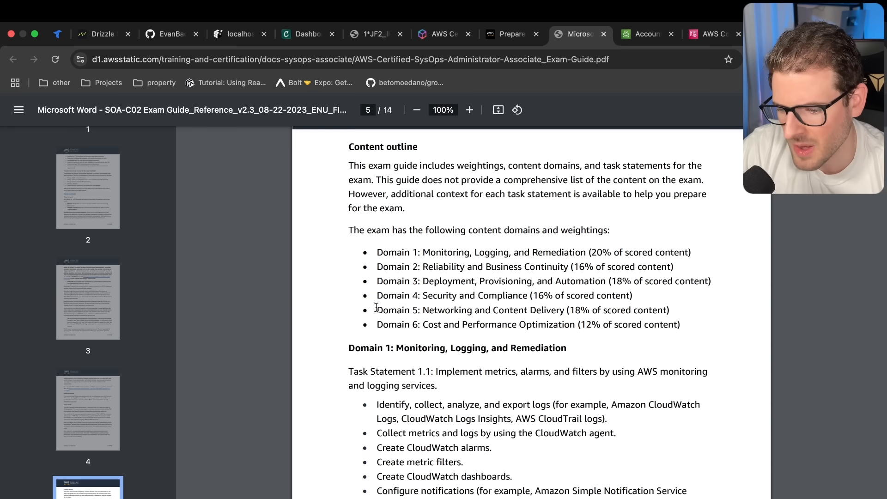
{"action": "double_click", "coordinate": [446, 311]}
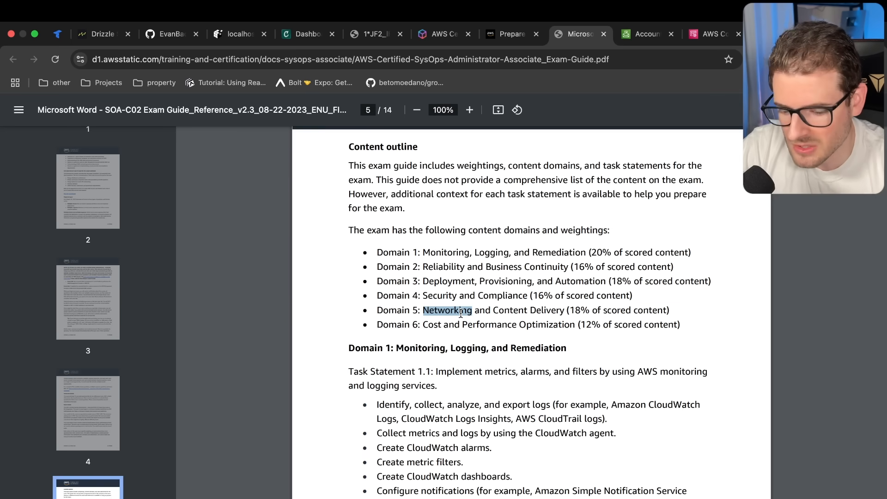
{"action": "double_click", "coordinate": [509, 310]}
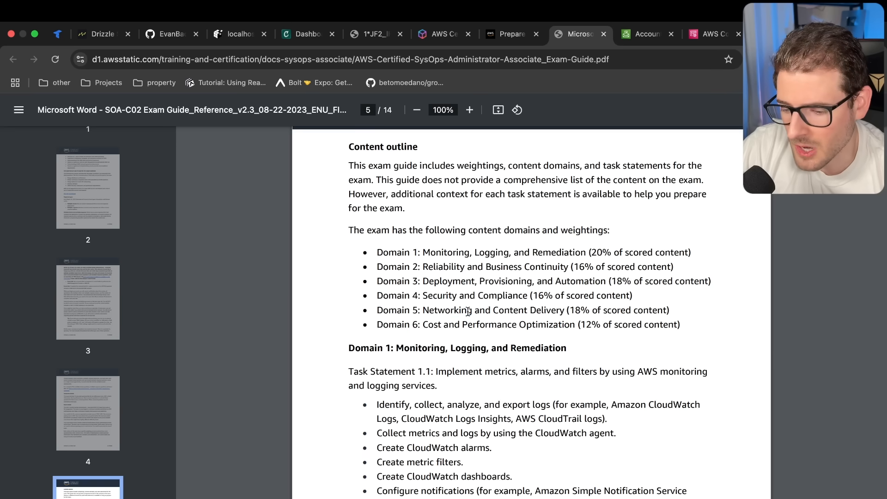
{"action": "double_click", "coordinate": [445, 310]}
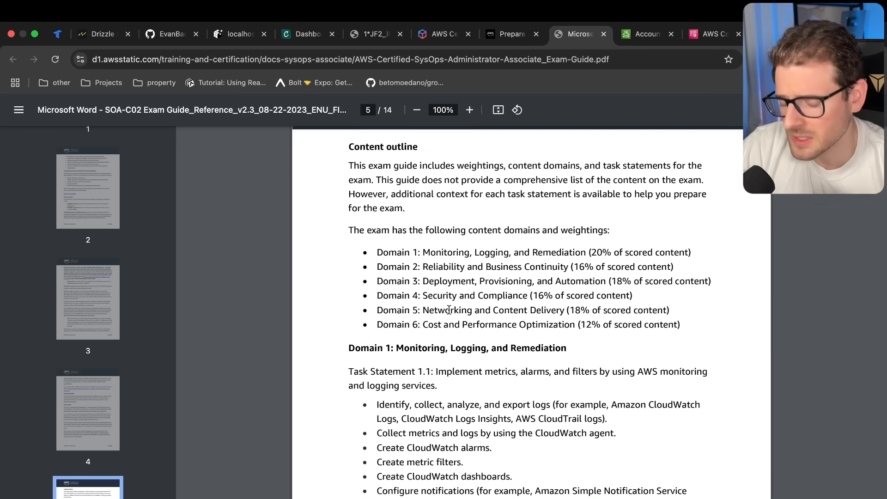
{"action": "double_click", "coordinate": [447, 311]}
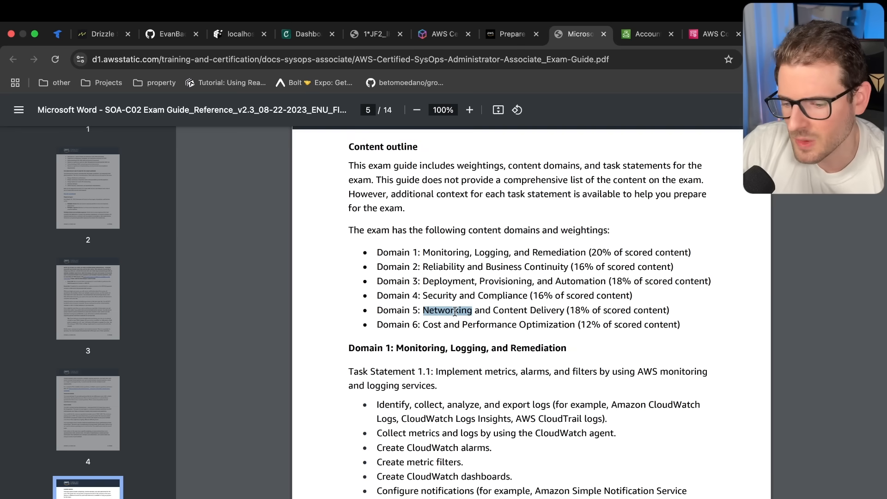
{"action": "scroll", "scroll_direction": "down", "scroll_amount": 3}
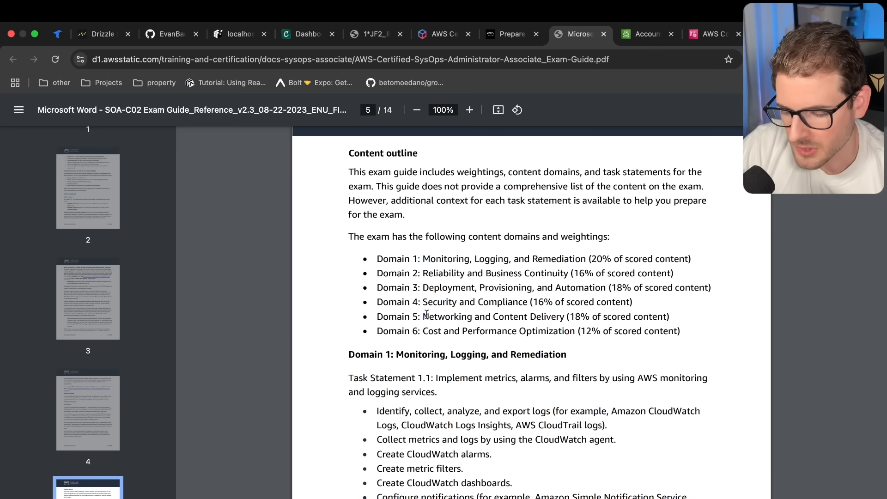
{"action": "scroll", "scroll_direction": "down", "scroll_amount": 3}
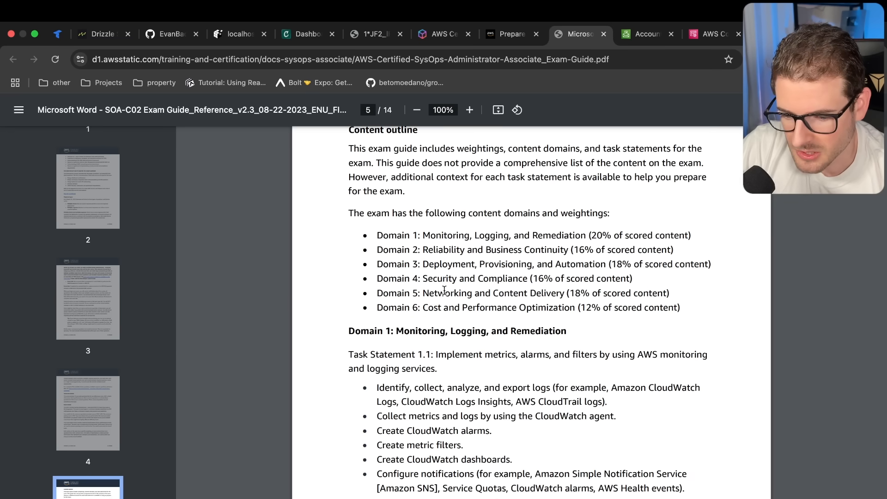
{"action": "scroll", "scroll_direction": "down", "scroll_amount": 3}
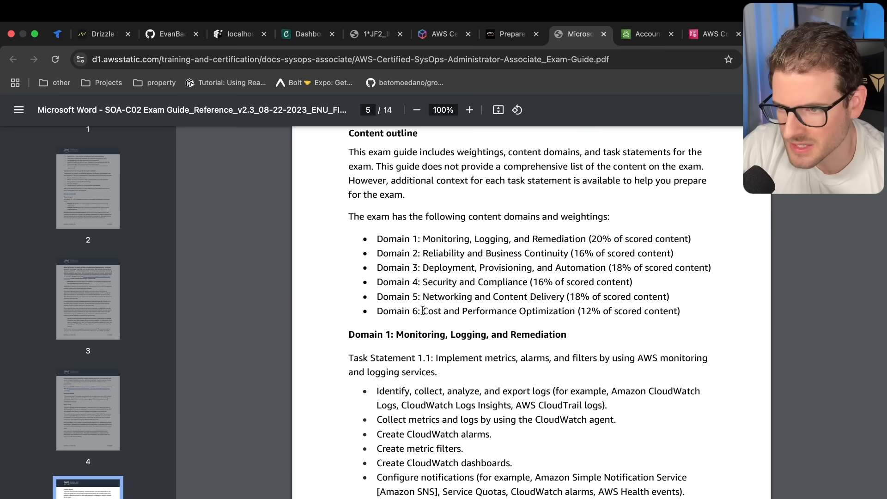
{"action": "left_click_drag", "start_coordinate": [423, 310], "coordinate": [485, 311]}
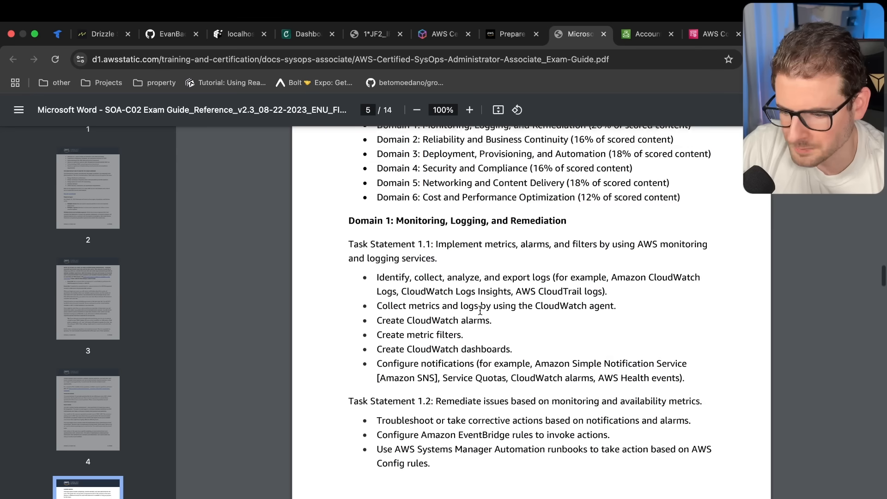
{"action": "scroll", "scroll_direction": "down", "scroll_amount": 3}
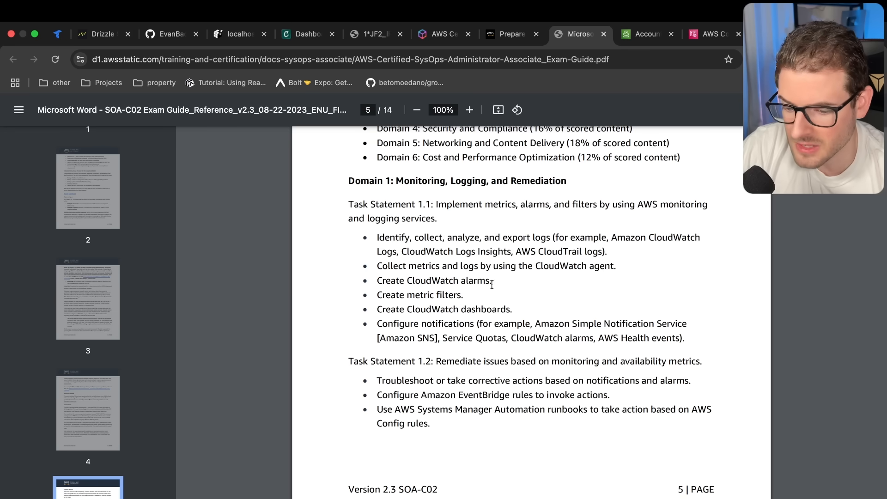
{"action": "double_click", "coordinate": [436, 280]}
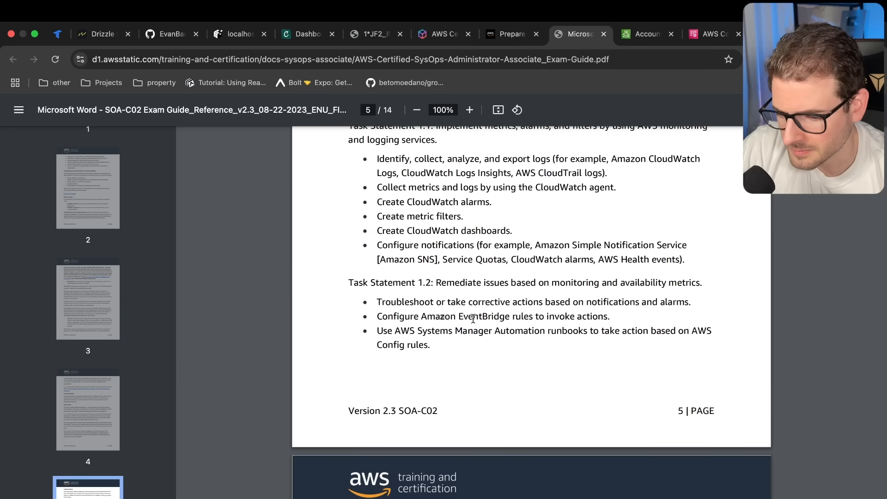
{"action": "double_click", "coordinate": [482, 316]}
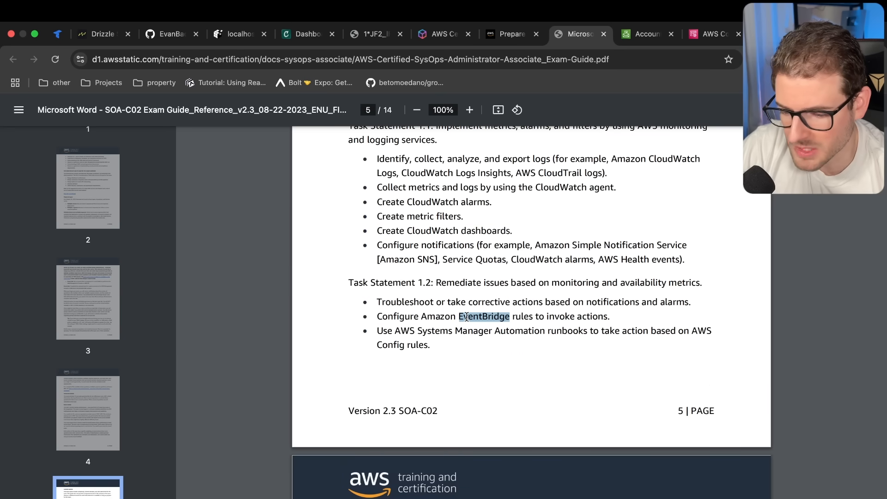
{"action": "left_click", "coordinate": [482, 316]}
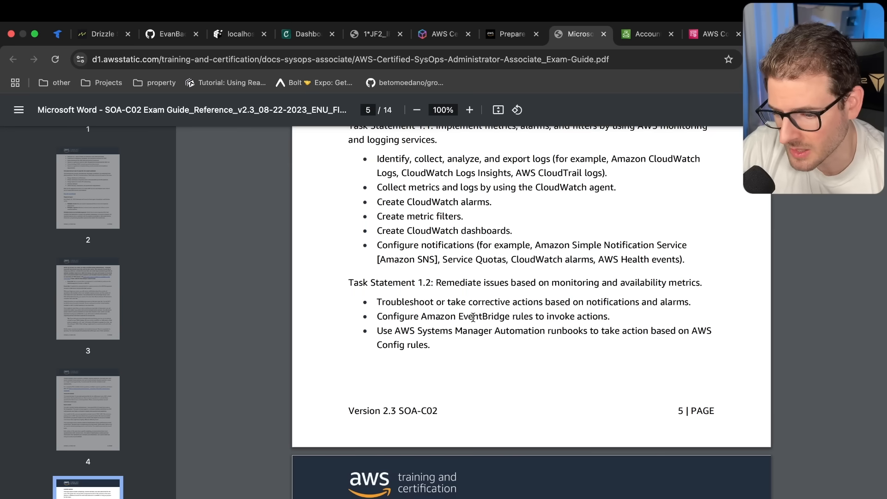
{"action": "double_click", "coordinate": [483, 316]}
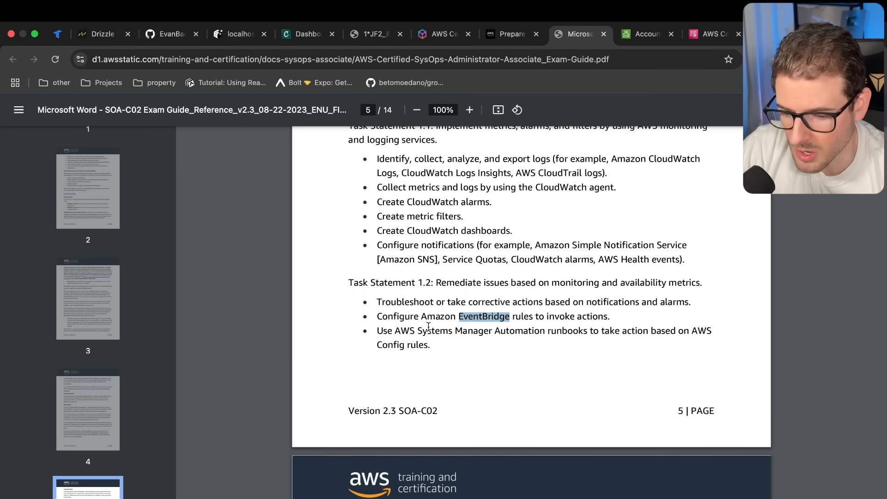
{"action": "left_click", "coordinate": [429, 327]}
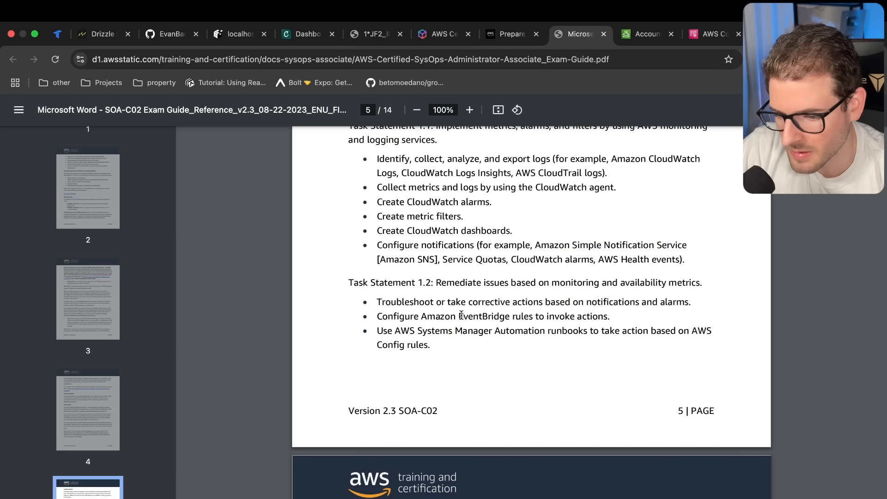
{"action": "scroll", "scroll_direction": "down", "scroll_amount": 3}
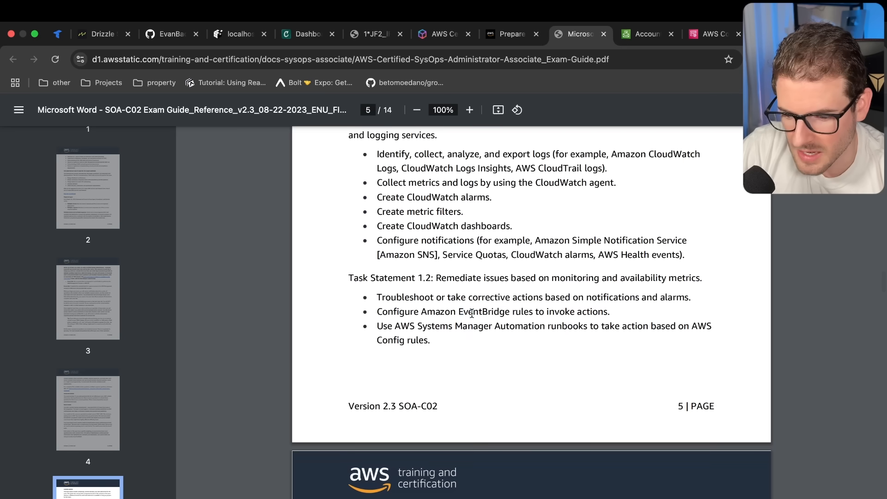
{"action": "double_click", "coordinate": [484, 311]}
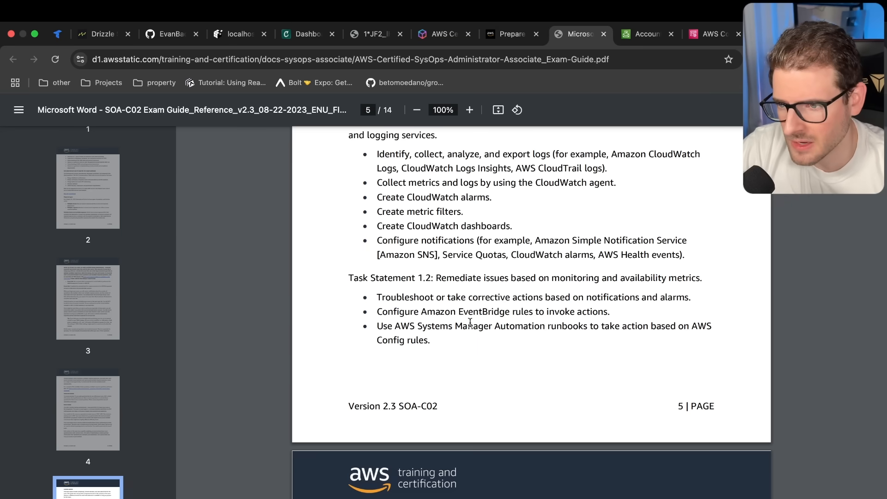
{"action": "scroll", "scroll_direction": "down", "scroll_amount": 3}
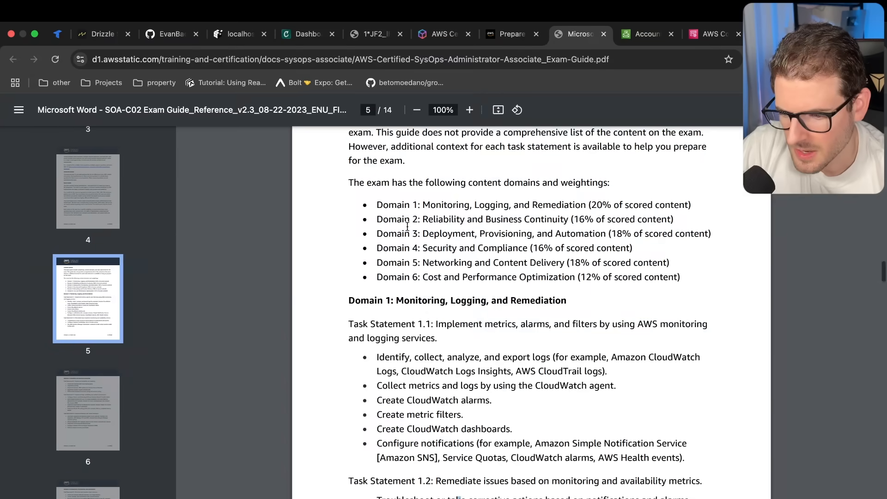
{"action": "left_click_drag", "start_coordinate": [348, 323], "coordinate": [685, 457]}
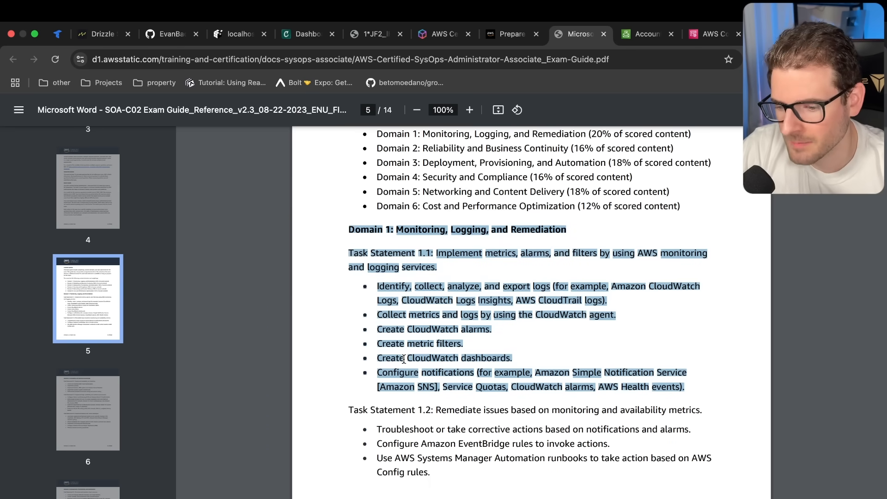
{"action": "left_click", "coordinate": [425, 321]}
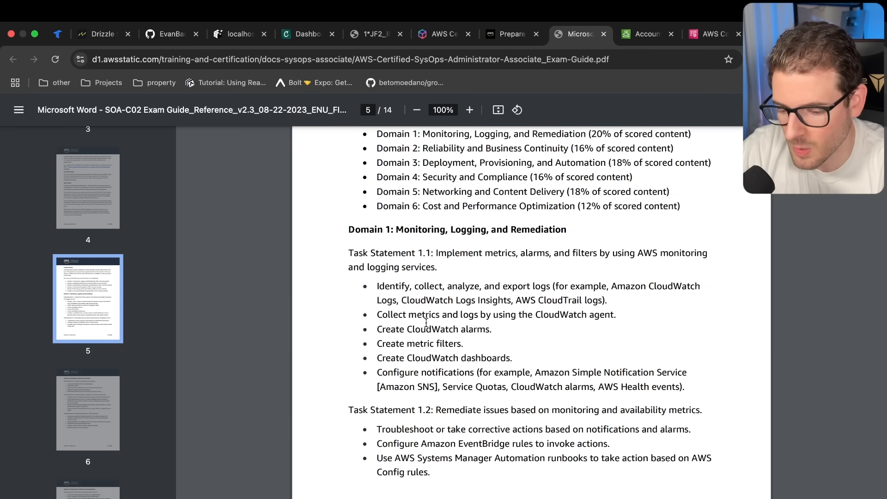
{"action": "left_click", "coordinate": [304, 34]}
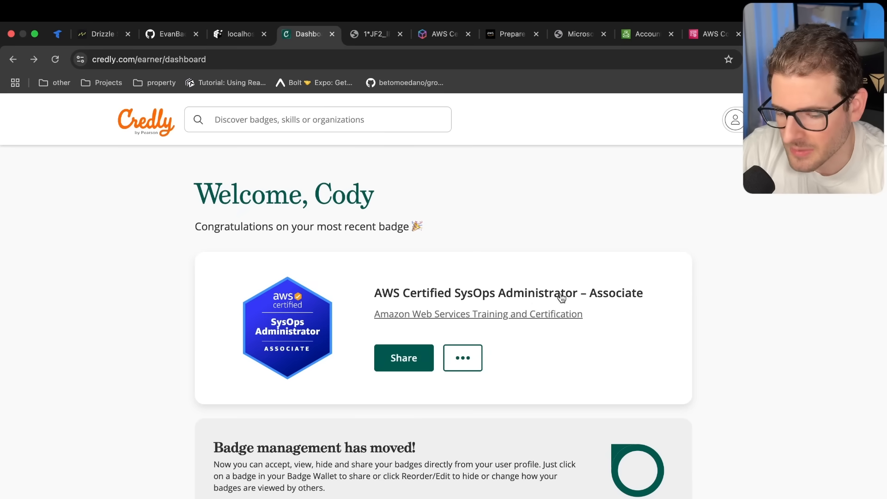
{"action": "mouse_move", "coordinate": [628, 300]}
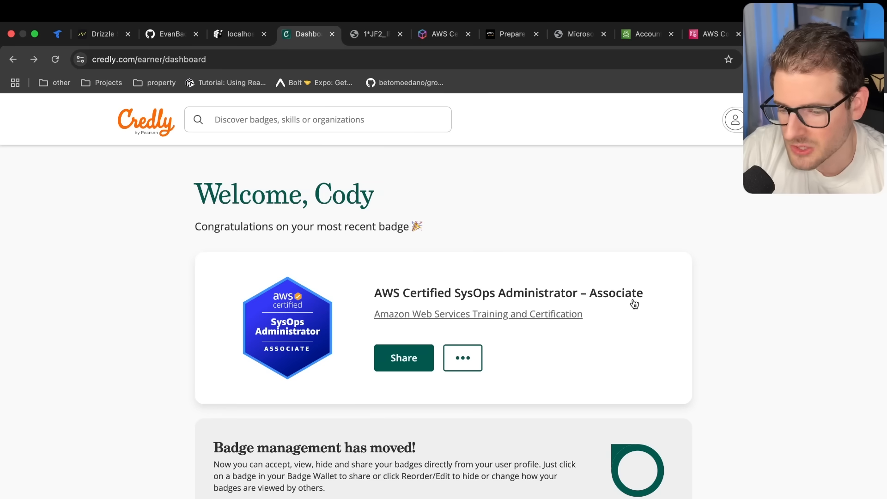
{"action": "mouse_move", "coordinate": [674, 218]}
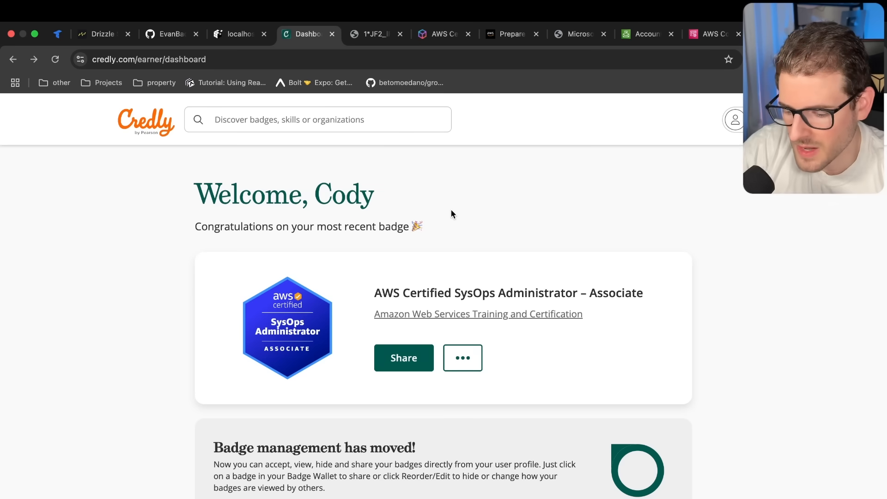
Step: Return via the Skill Builder tab to the exam guide's Appendix of in-scope AWS services
{"action": "left_click", "coordinate": [442, 35]}
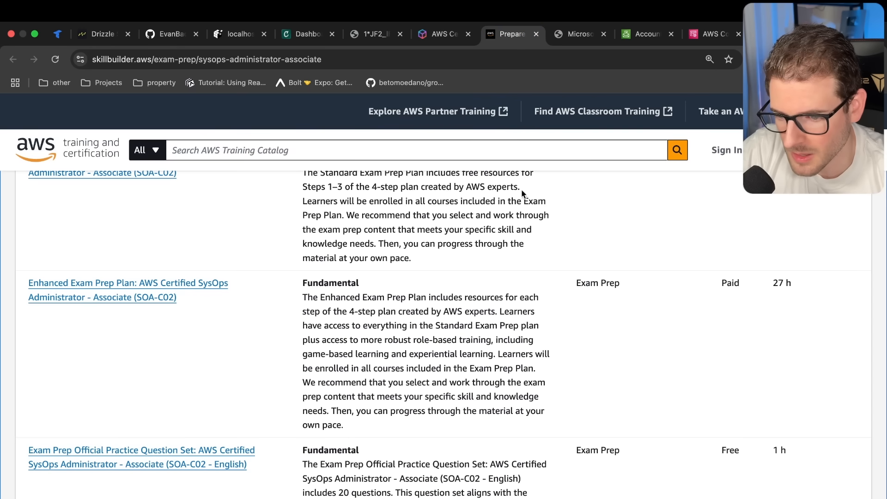
{"action": "left_click", "coordinate": [576, 34]}
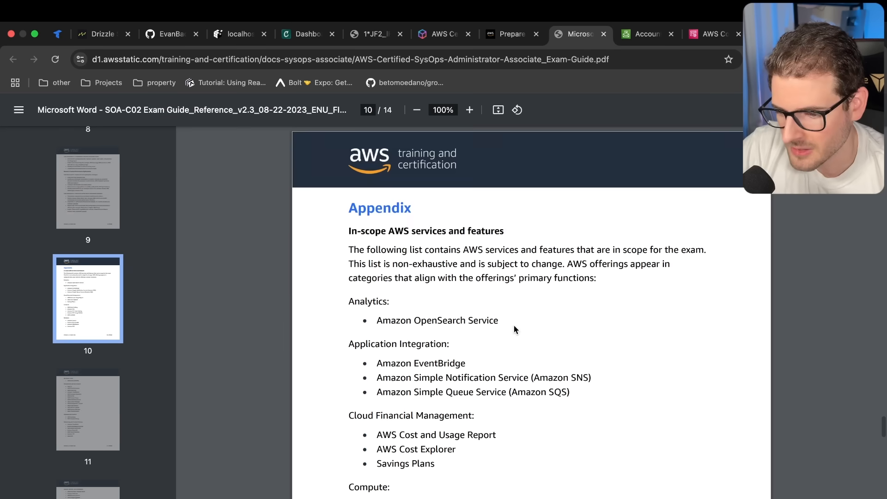
Step: Scroll the guide to the Management and Governance list and select AWS Control Tower
{"action": "scroll", "scroll_direction": "down", "scroll_amount": 3}
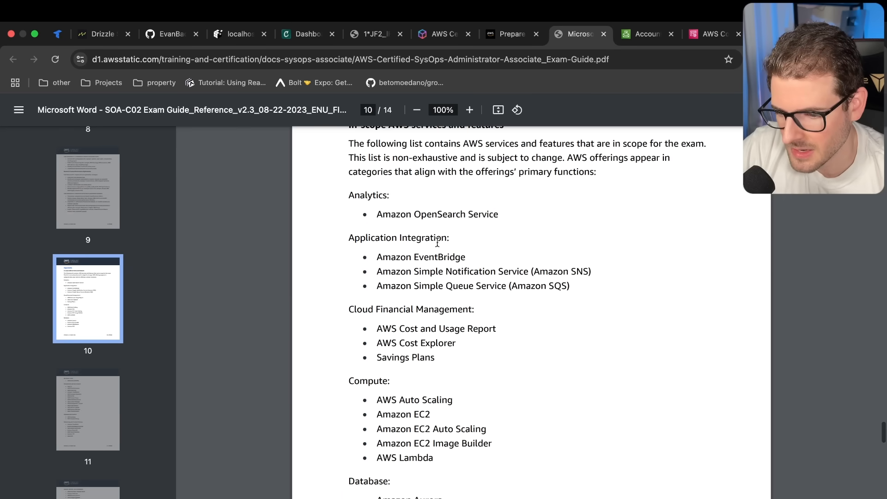
{"action": "scroll", "scroll_direction": "down", "scroll_amount": 3}
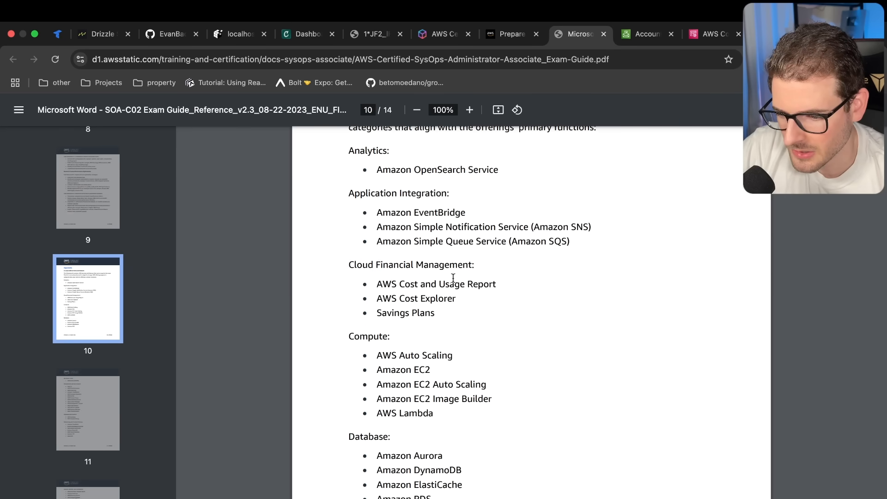
{"action": "scroll", "scroll_direction": "down", "scroll_amount": 3}
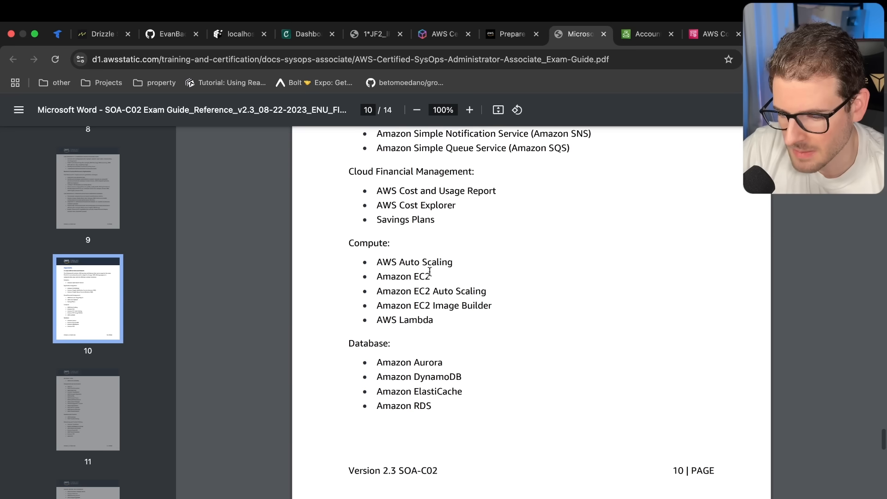
{"action": "scroll", "scroll_direction": "down", "scroll_amount": 3}
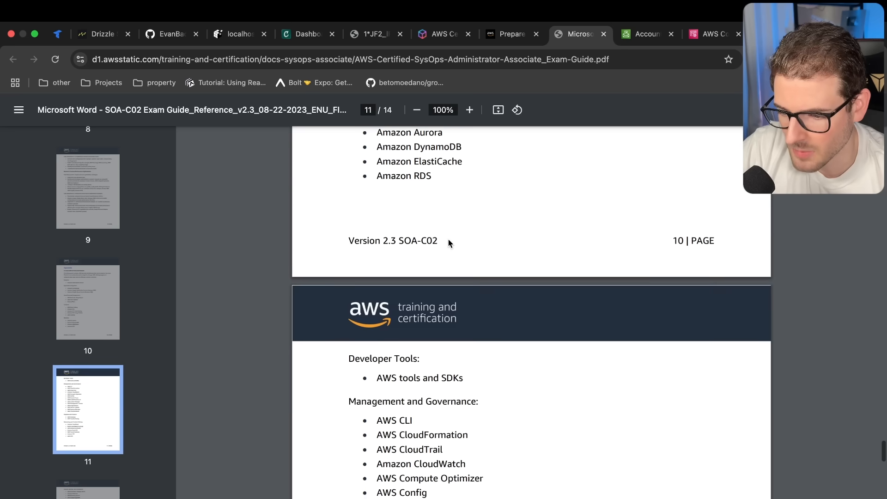
{"action": "scroll", "scroll_direction": "down", "scroll_amount": 3}
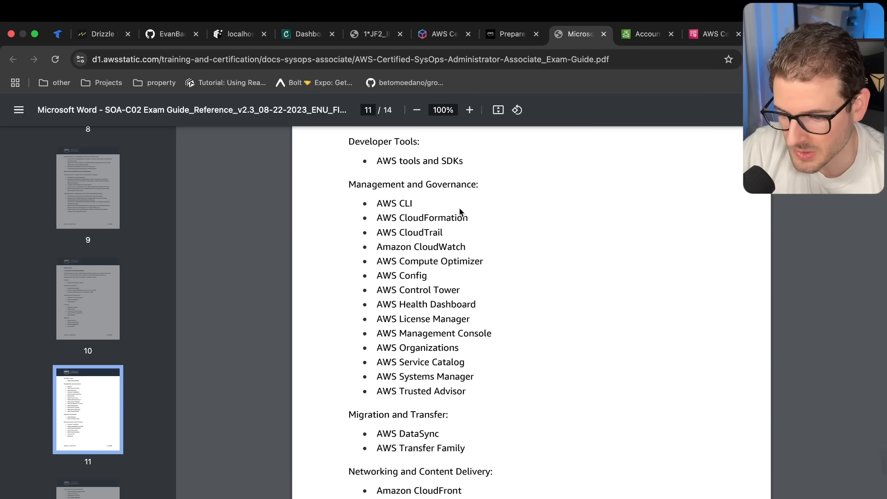
{"action": "double_click", "coordinate": [418, 289]}
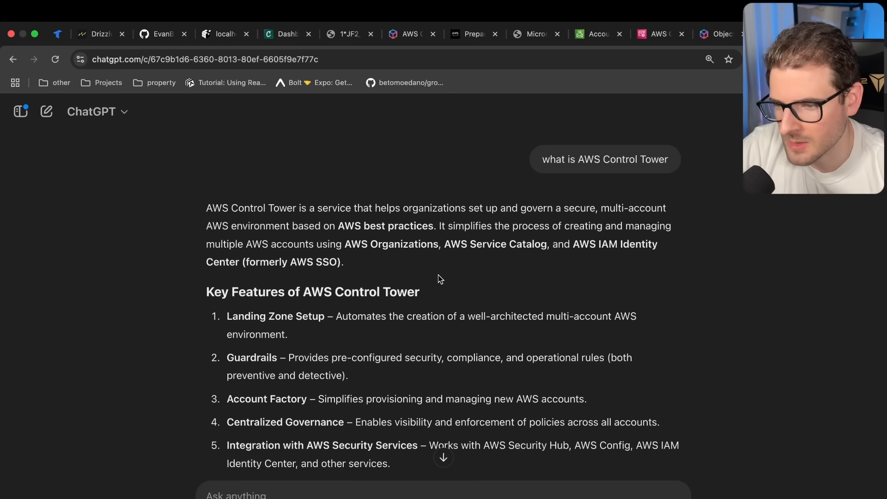
Step: Read ChatGPT's key features of AWS Control Tower, then return to the exam guide PDF
{"action": "scroll", "scroll_direction": "down", "scroll_amount": 3}
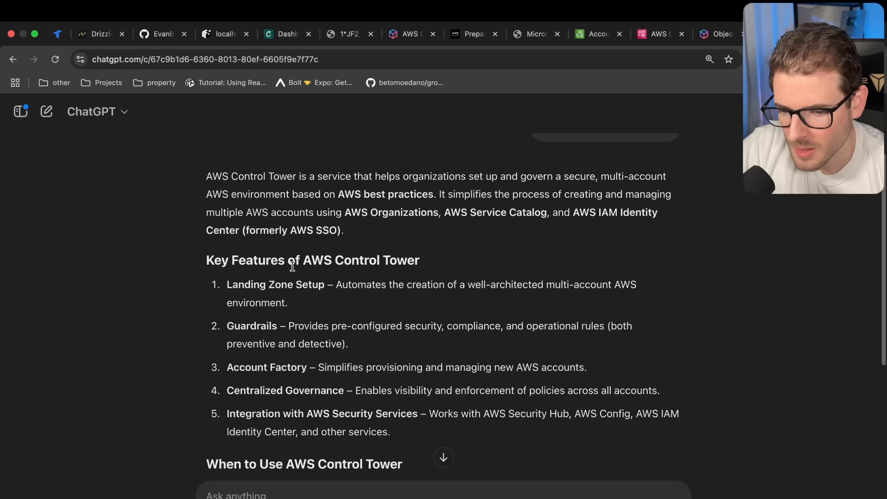
{"action": "scroll", "scroll_direction": "down", "scroll_amount": 3}
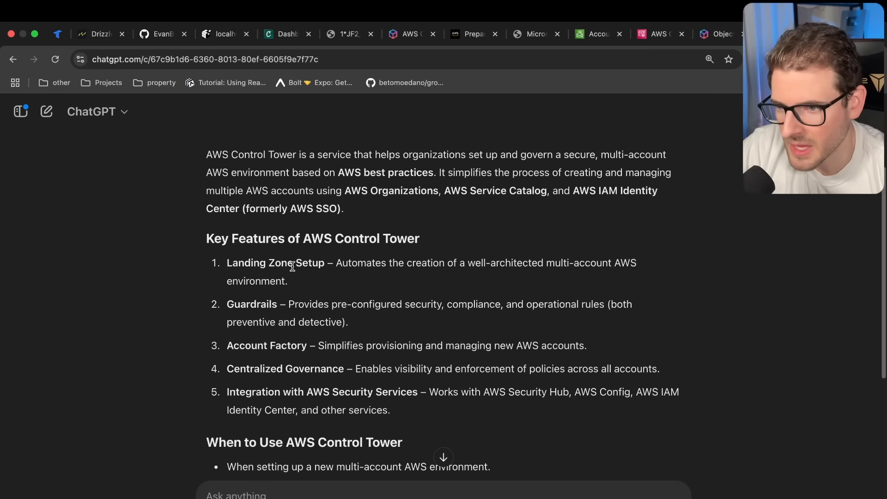
{"action": "scroll", "scroll_direction": "down", "scroll_amount": 3}
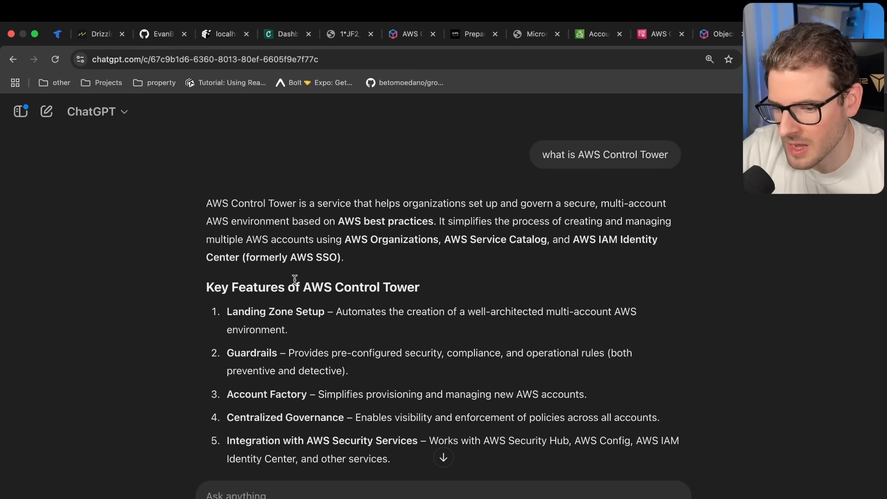
{"action": "left_click", "coordinate": [629, 34]}
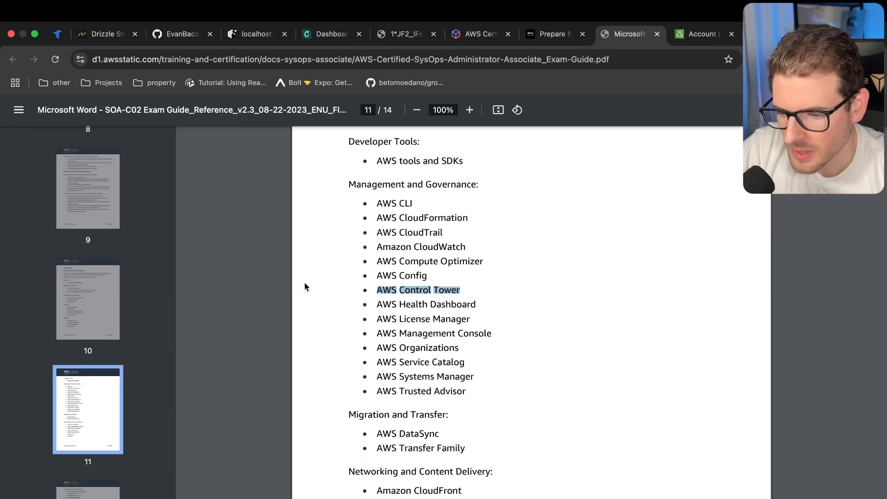
Step: Read pages 11–14 of the guide, past the in-scope services into the out-of-scope list
{"action": "scroll", "scroll_direction": "down", "scroll_amount": 3}
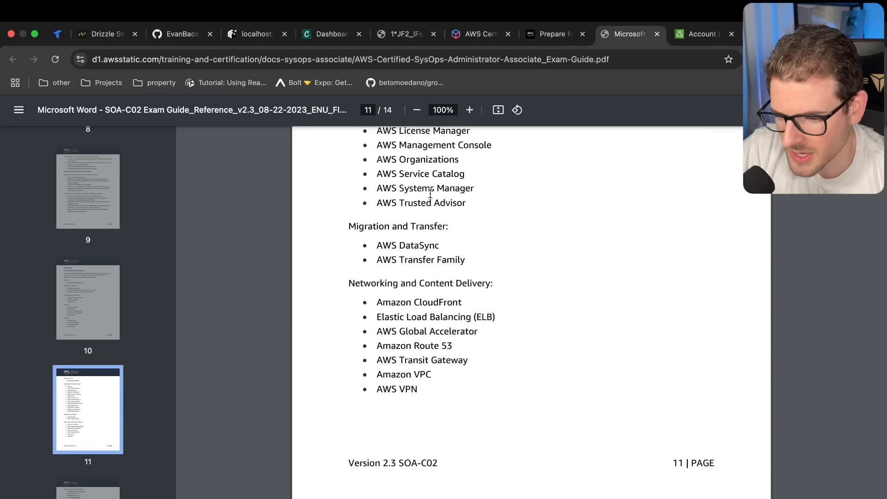
{"action": "scroll", "scroll_direction": "down", "scroll_amount": 3}
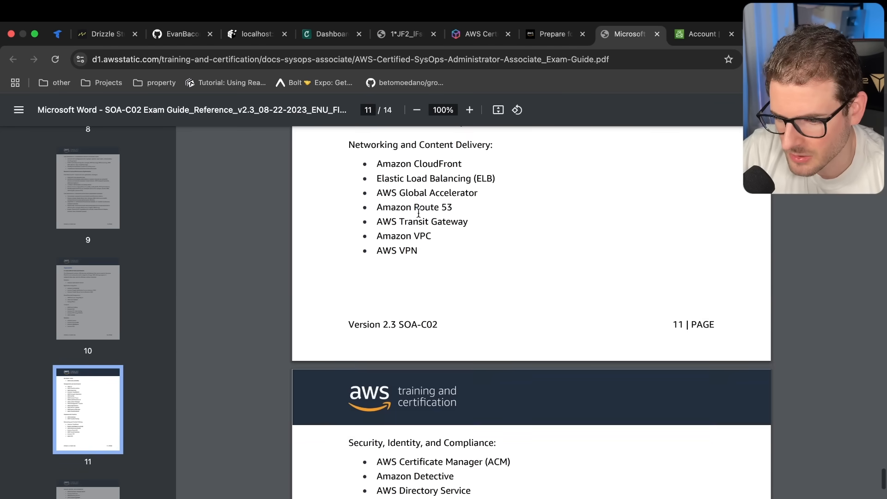
{"action": "scroll", "scroll_direction": "down", "scroll_amount": 3}
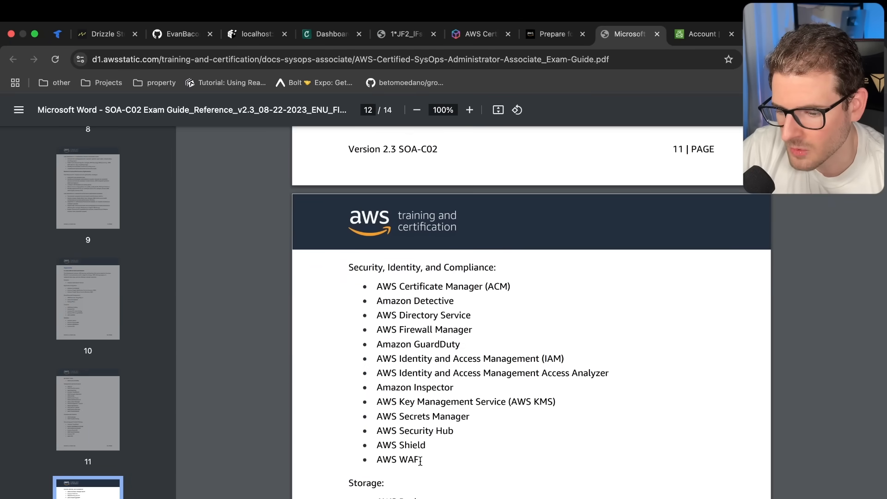
{"action": "scroll", "scroll_direction": "down", "scroll_amount": 3}
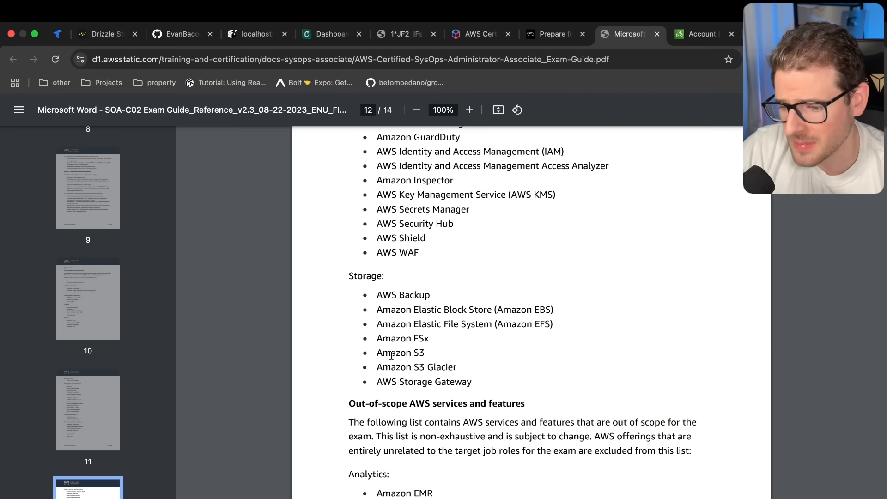
{"action": "left_click_drag", "start_coordinate": [377, 352], "coordinate": [455, 366]}
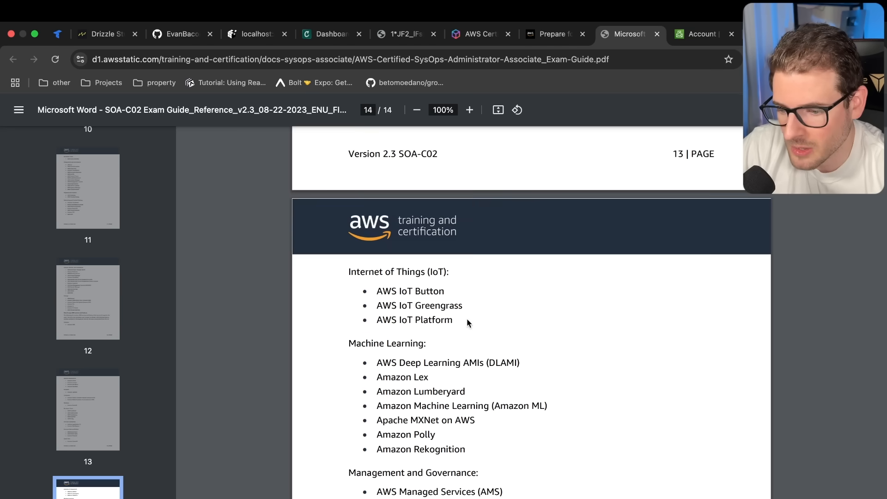
Step: Return to the SysOps Associate certification page and review the Prepare for the exam steps
{"action": "left_click", "coordinate": [478, 35]}
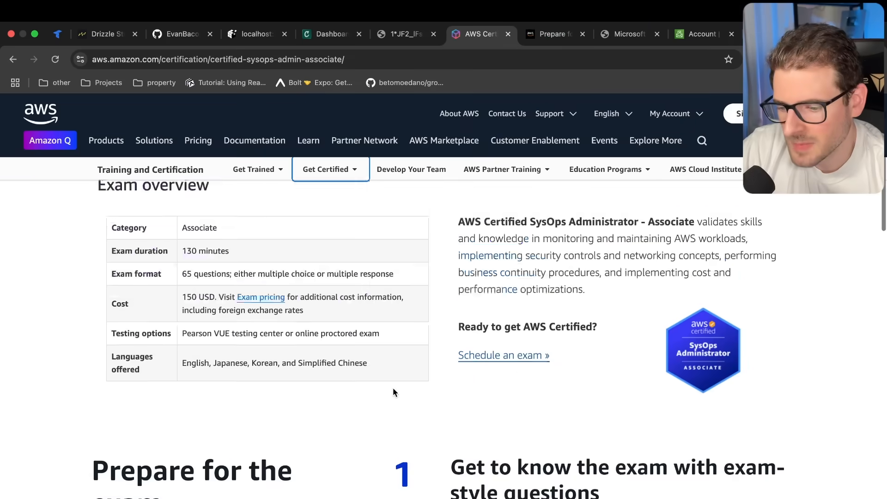
{"action": "scroll", "scroll_direction": "down", "scroll_amount": 3}
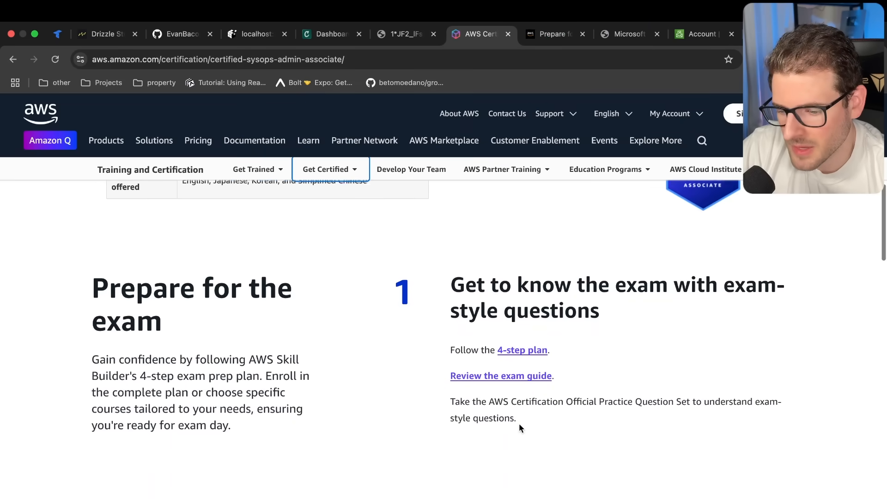
{"action": "mouse_move", "coordinate": [551, 34]}
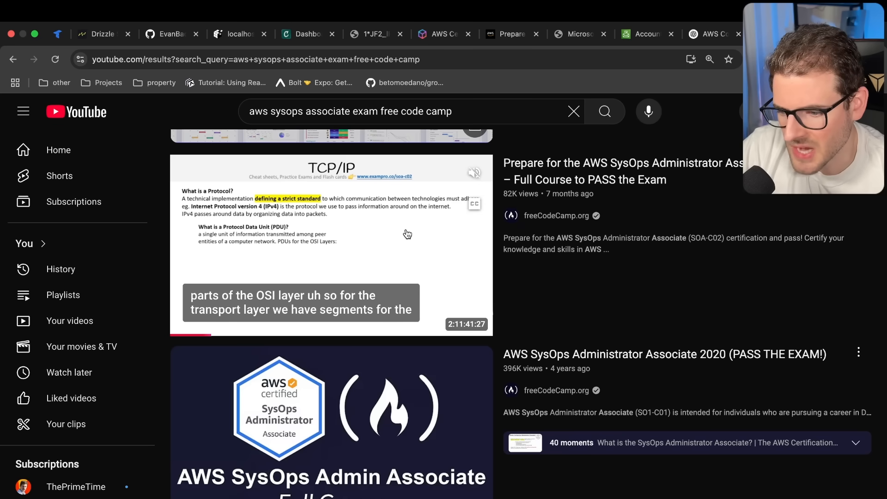
{"action": "mouse_move", "coordinate": [446, 238]}
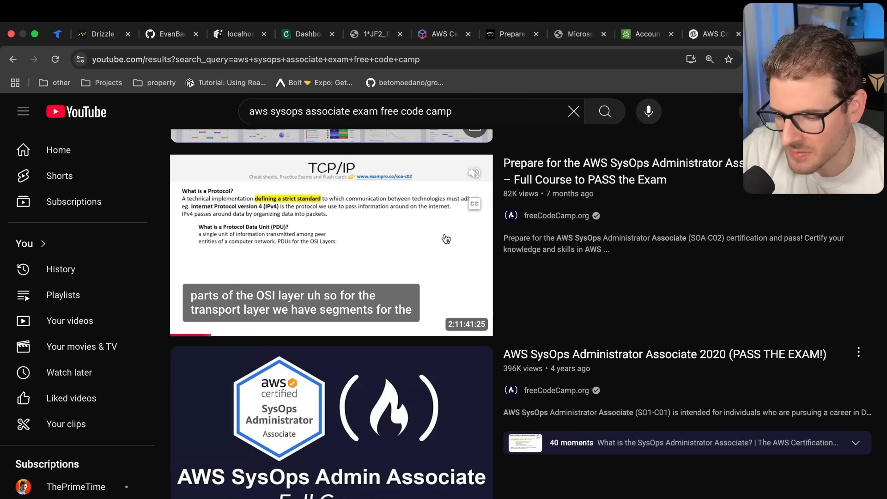
Step: Browse the freeCodeCamp SysOps courses and other prep videos on YouTube, then return to the certification page
{"action": "scroll", "scroll_direction": "down", "scroll_amount": 3}
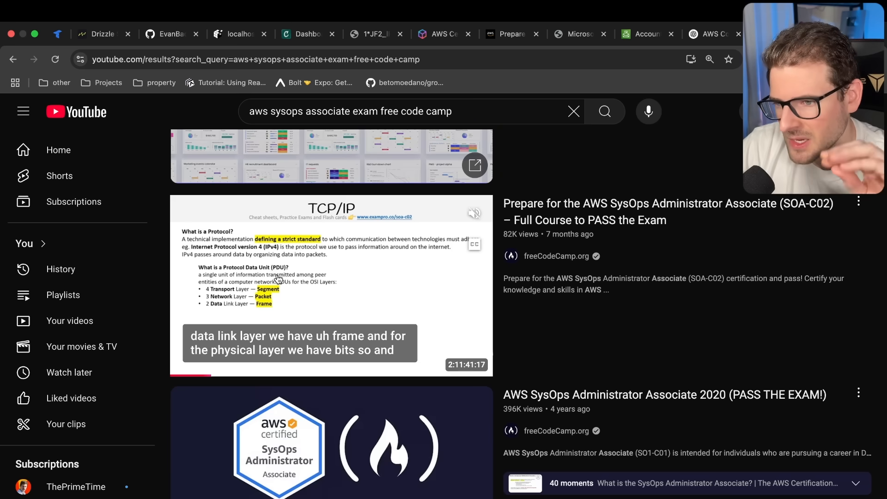
{"action": "scroll", "scroll_direction": "down", "scroll_amount": 3}
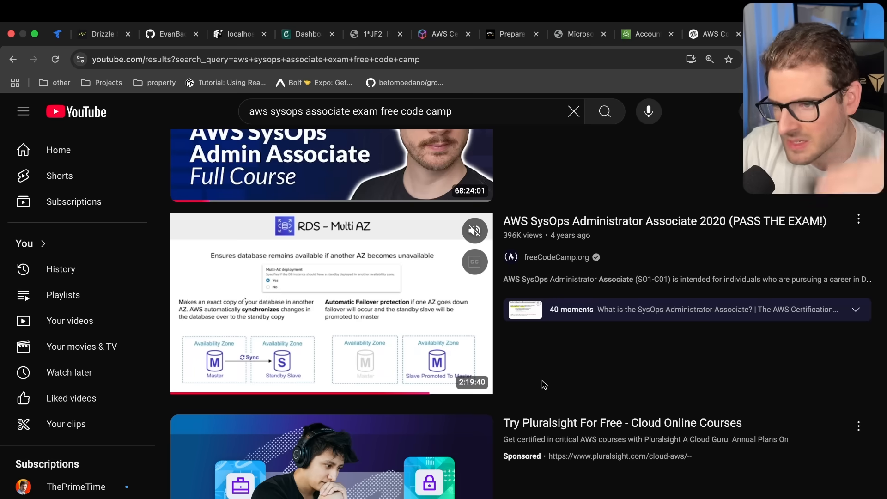
{"action": "scroll", "scroll_direction": "down", "scroll_amount": 3}
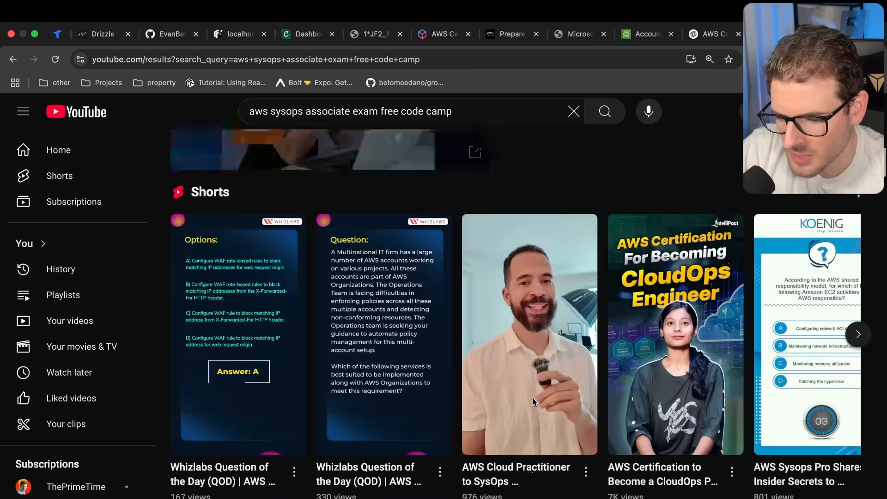
{"action": "scroll", "scroll_direction": "down", "scroll_amount": 3}
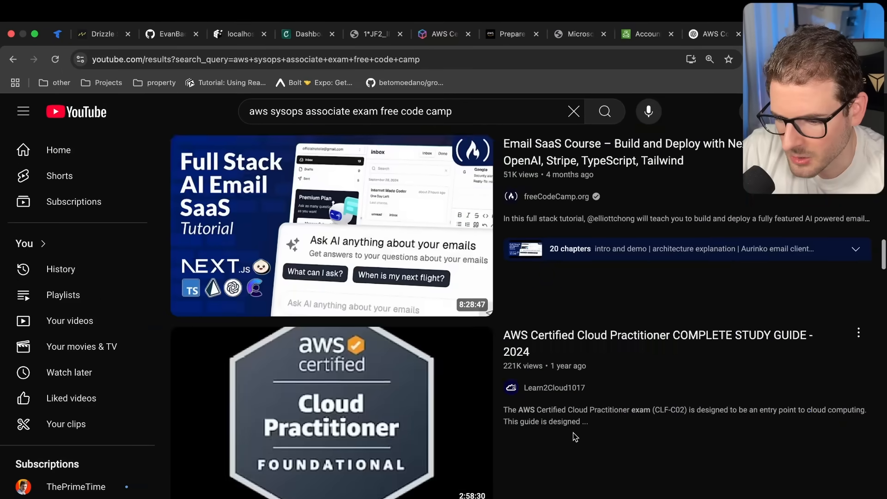
{"action": "scroll", "scroll_direction": "down", "scroll_amount": 3}
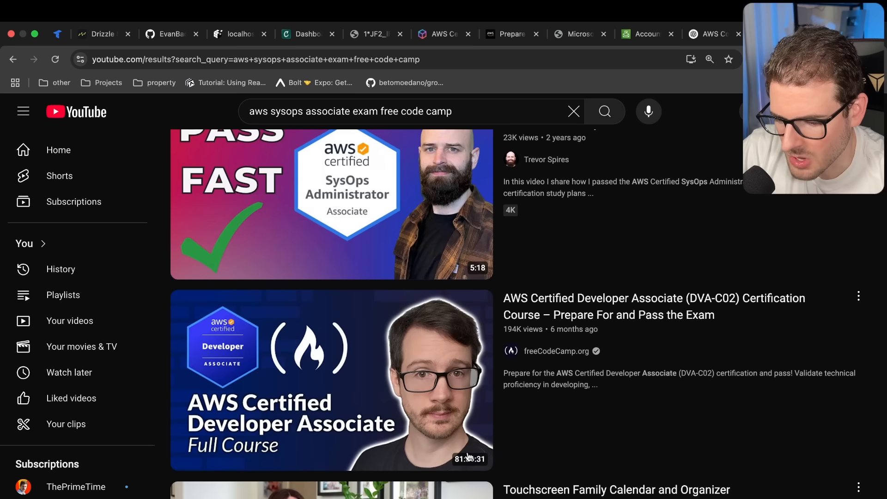
{"action": "scroll", "scroll_direction": "down", "scroll_amount": 3}
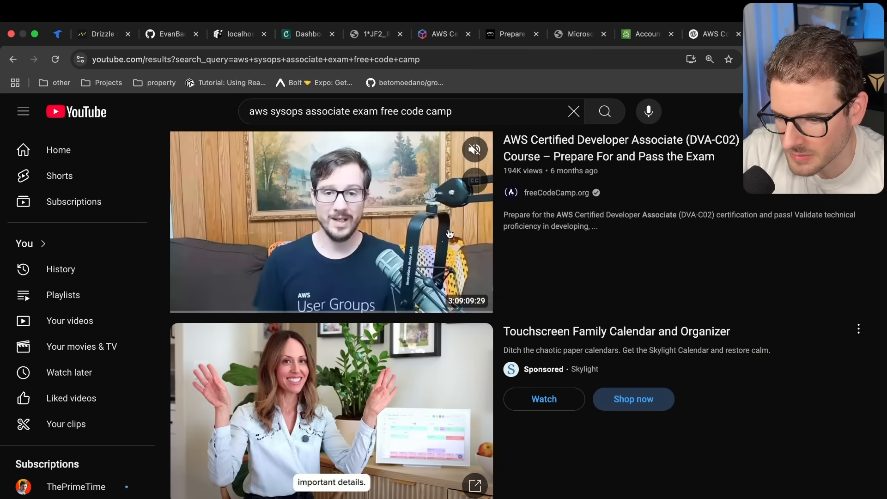
{"action": "scroll", "scroll_direction": "down", "scroll_amount": 3}
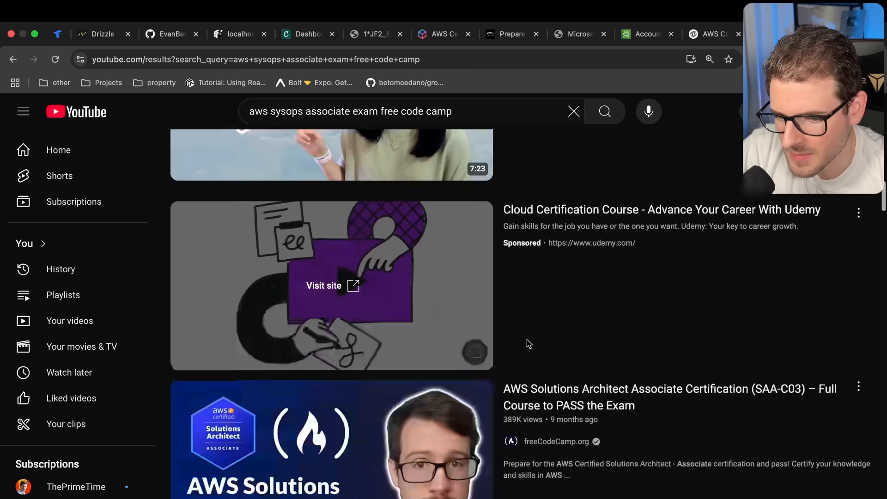
{"action": "left_click", "coordinate": [477, 34]}
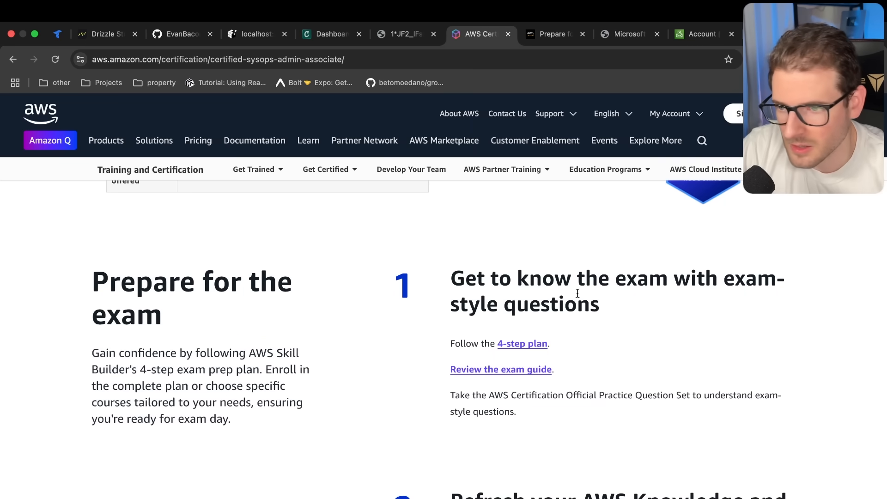
Step: Switch to the Credly dashboard showing the earned SysOps Administrator – Associate badge
{"action": "left_click", "coordinate": [501, 169]}
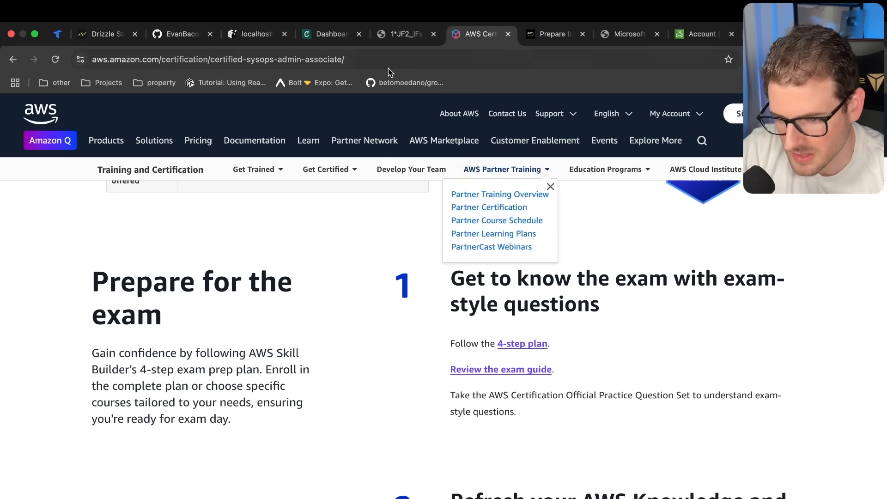
{"action": "left_click", "coordinate": [330, 34]}
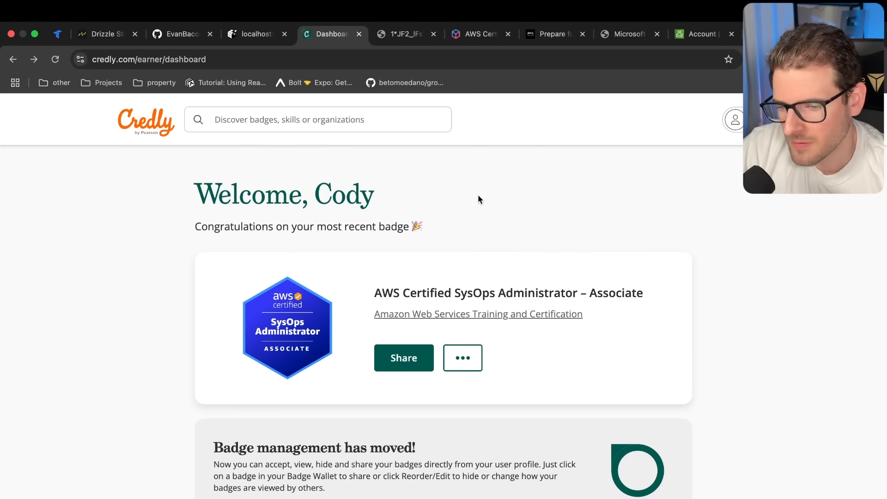